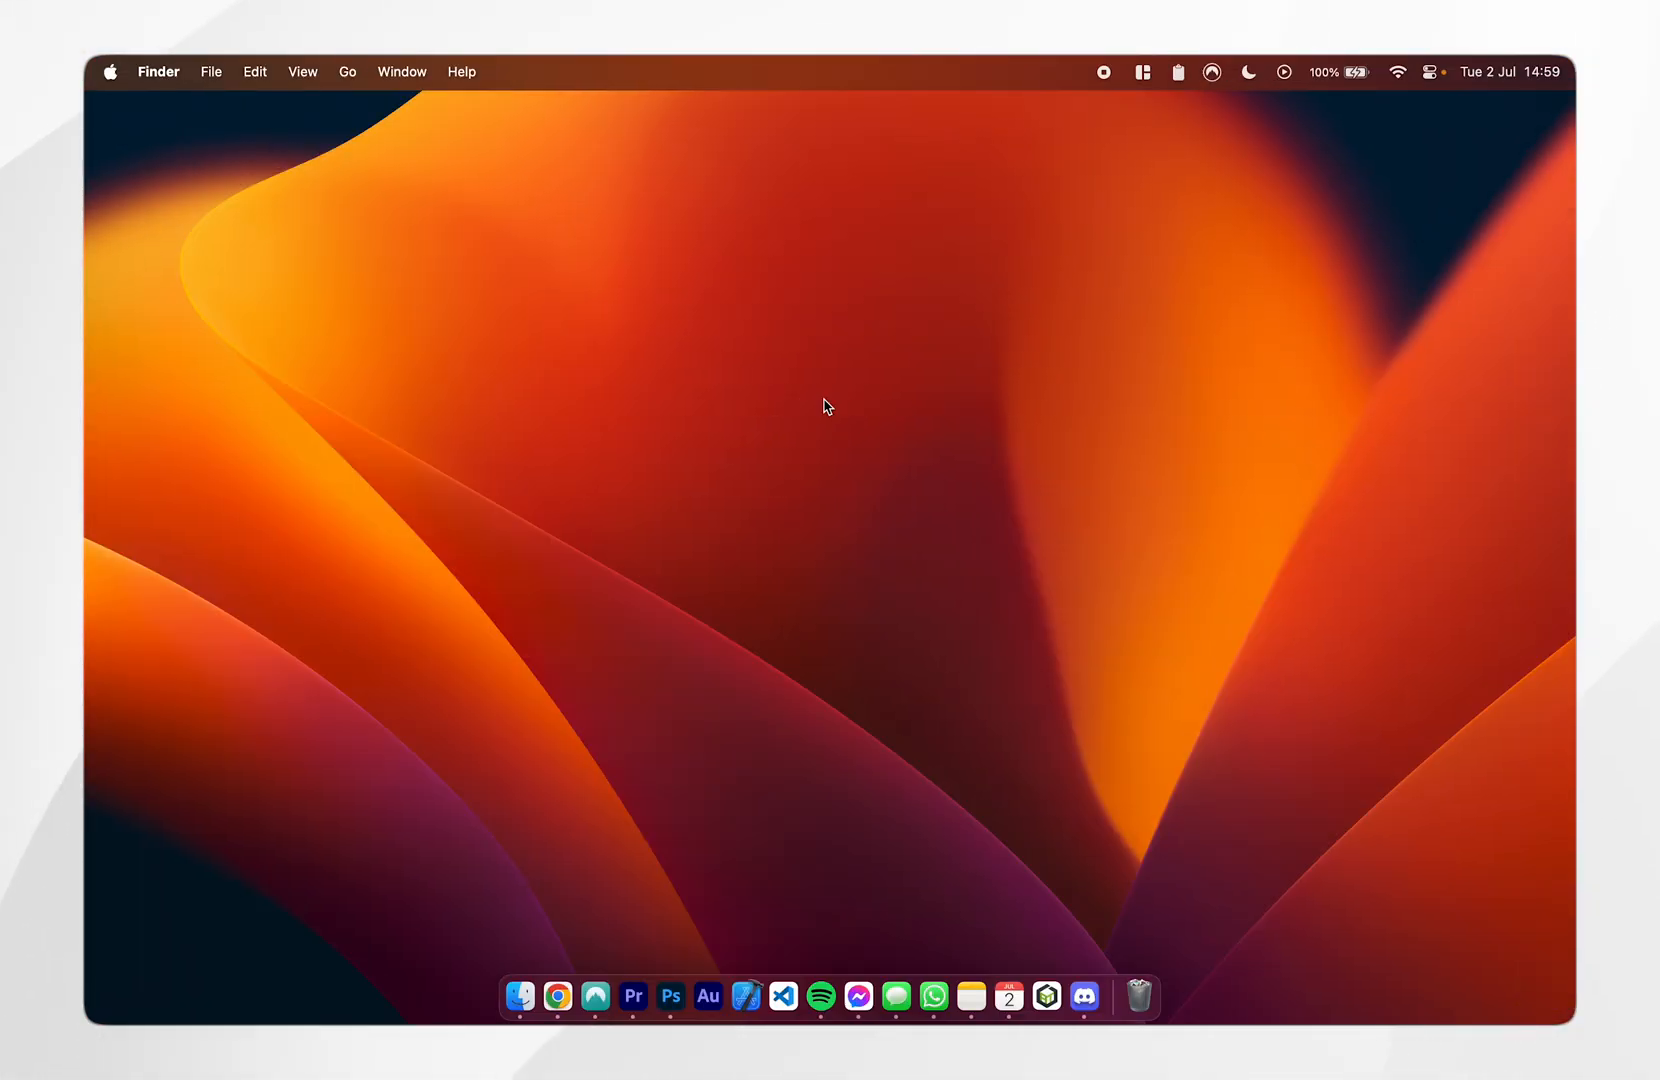
- Launch System Settings from the Apple menu and scroll the sidebar down toward Keyboard
click(110, 72)
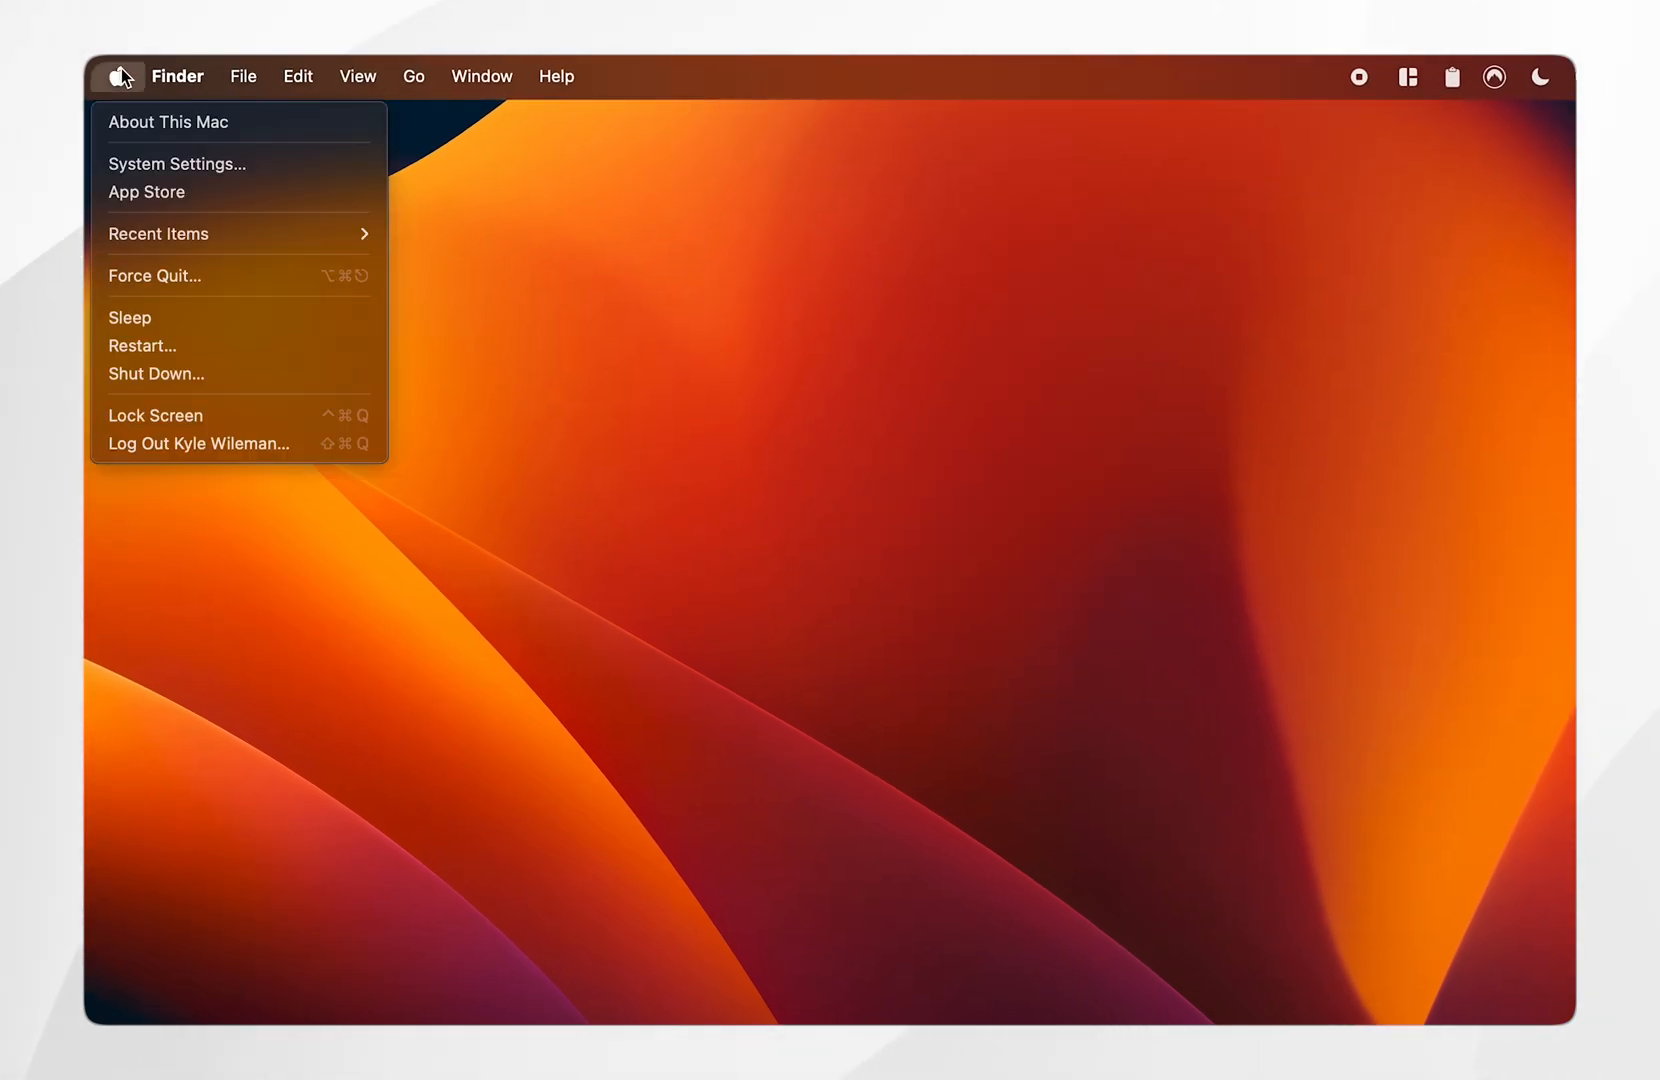
mouse_move(176, 164)
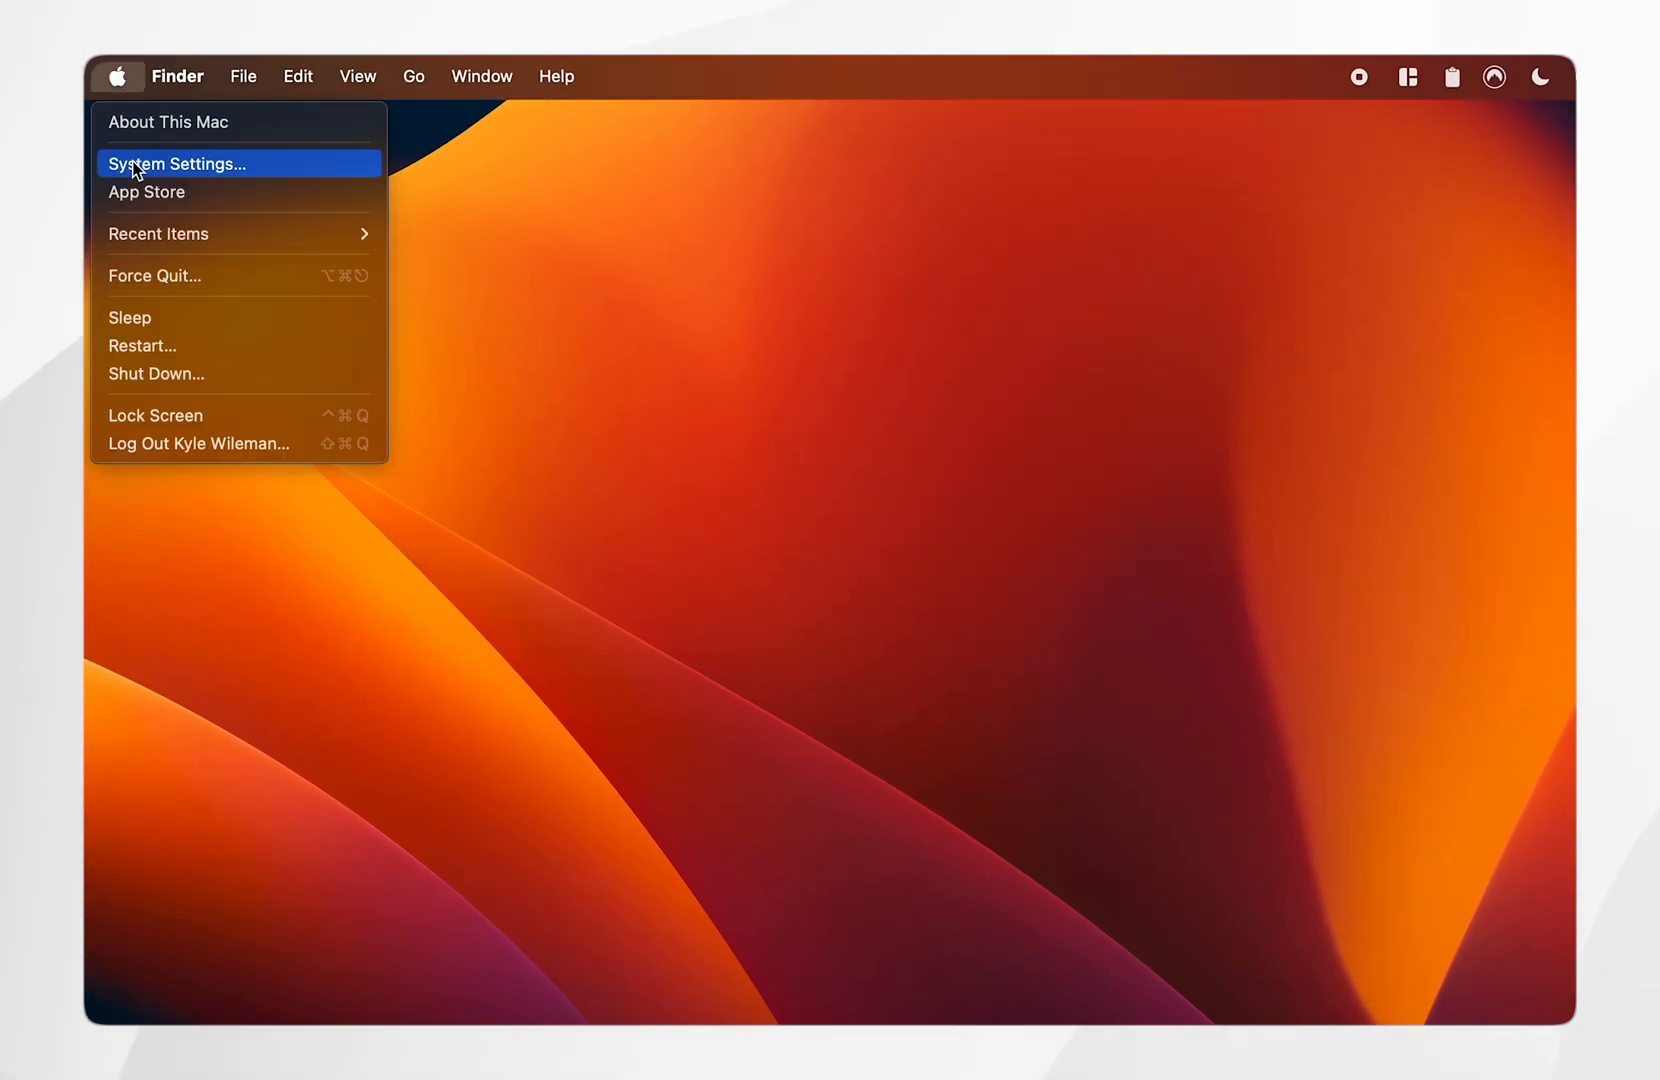
click(176, 164)
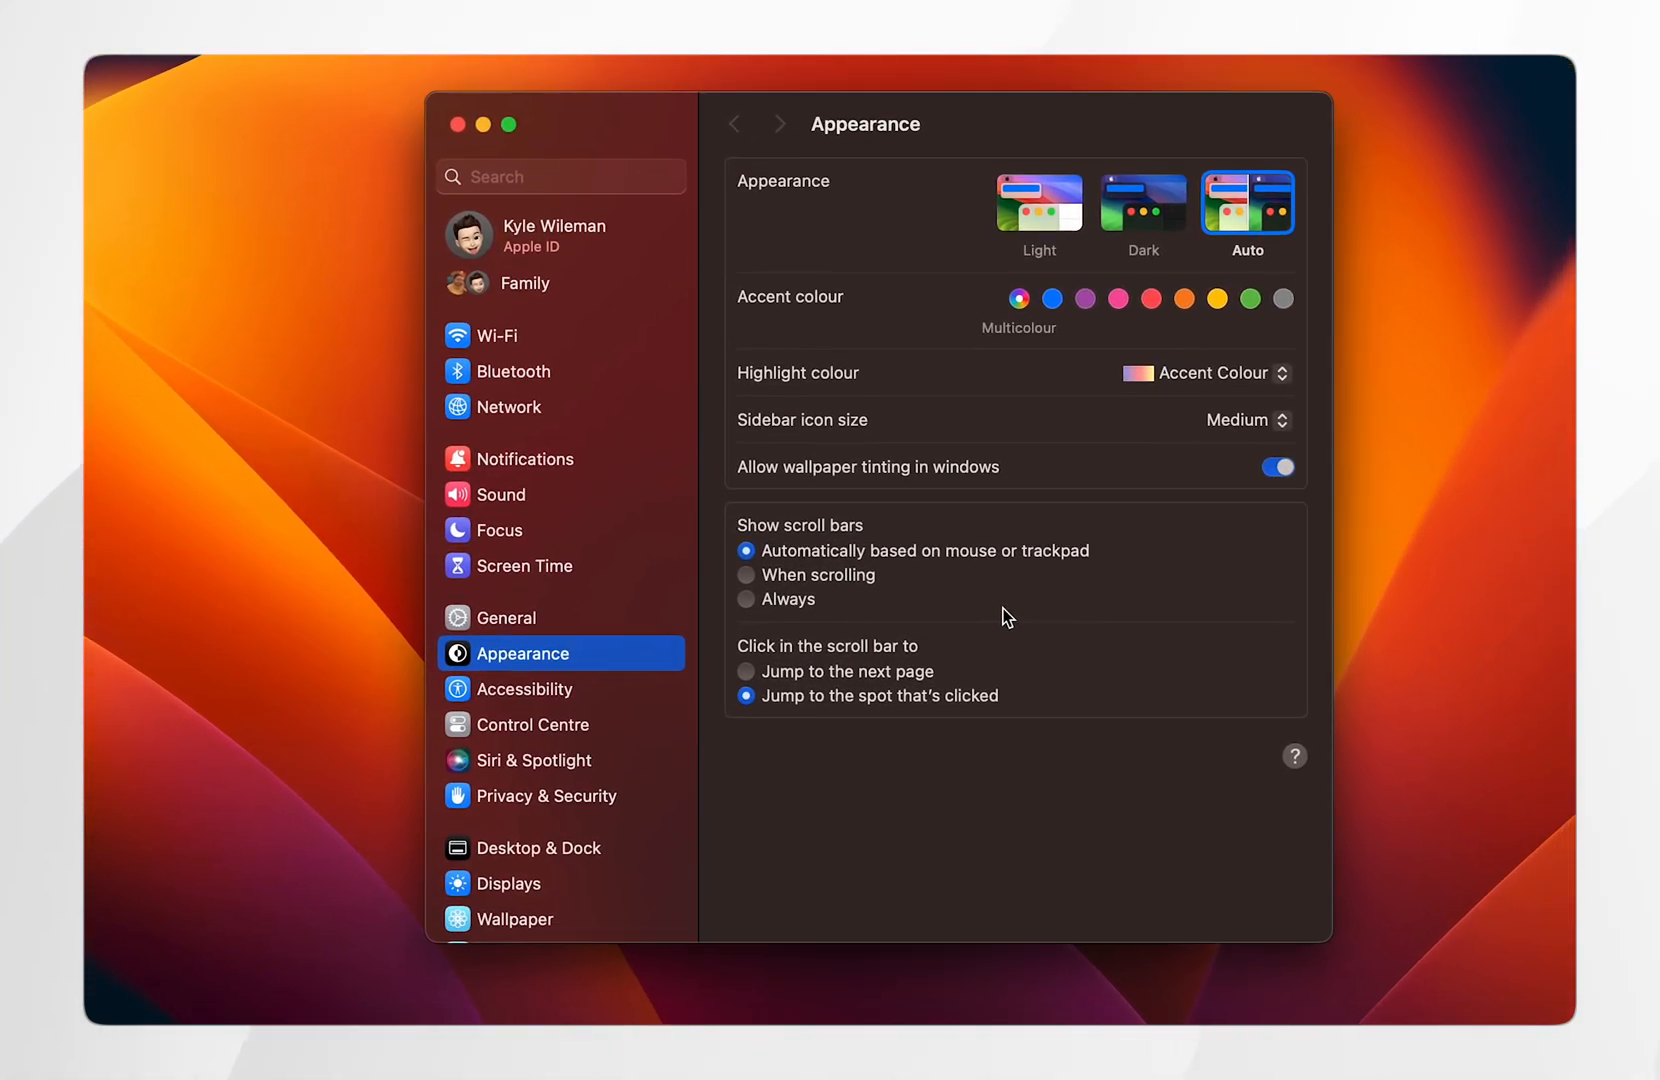
scroll(down, 3)
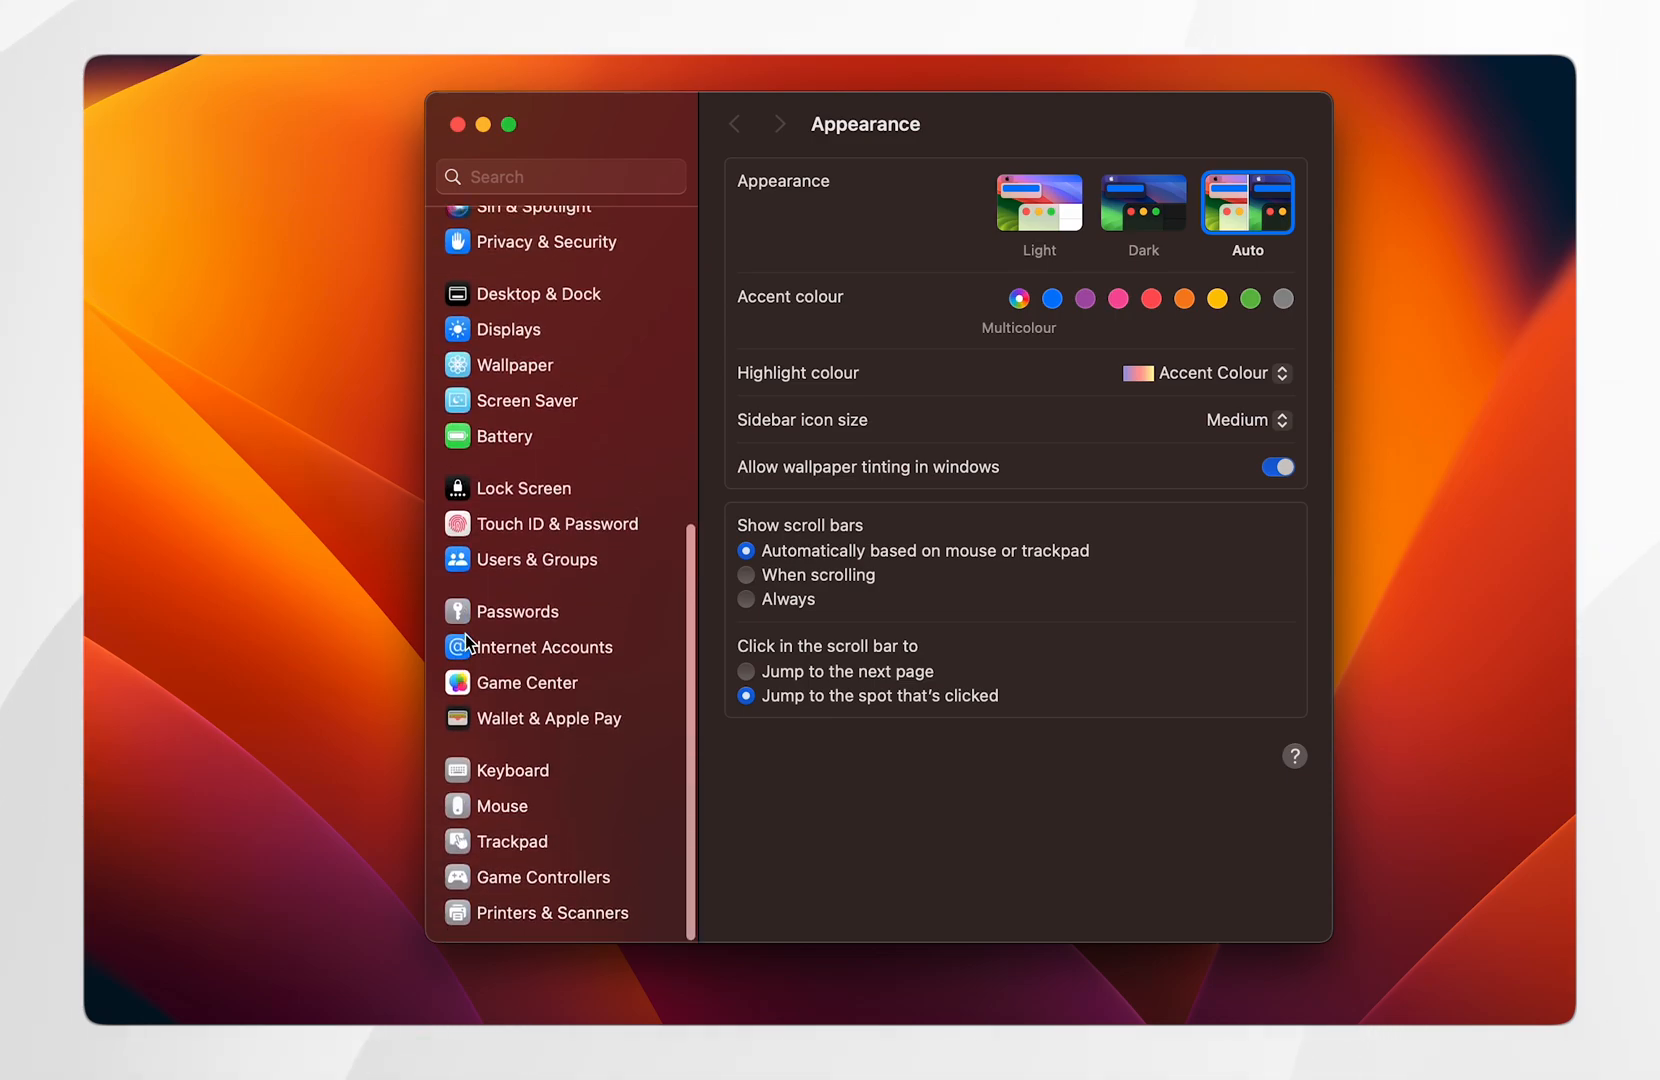
mouse_move(526, 778)
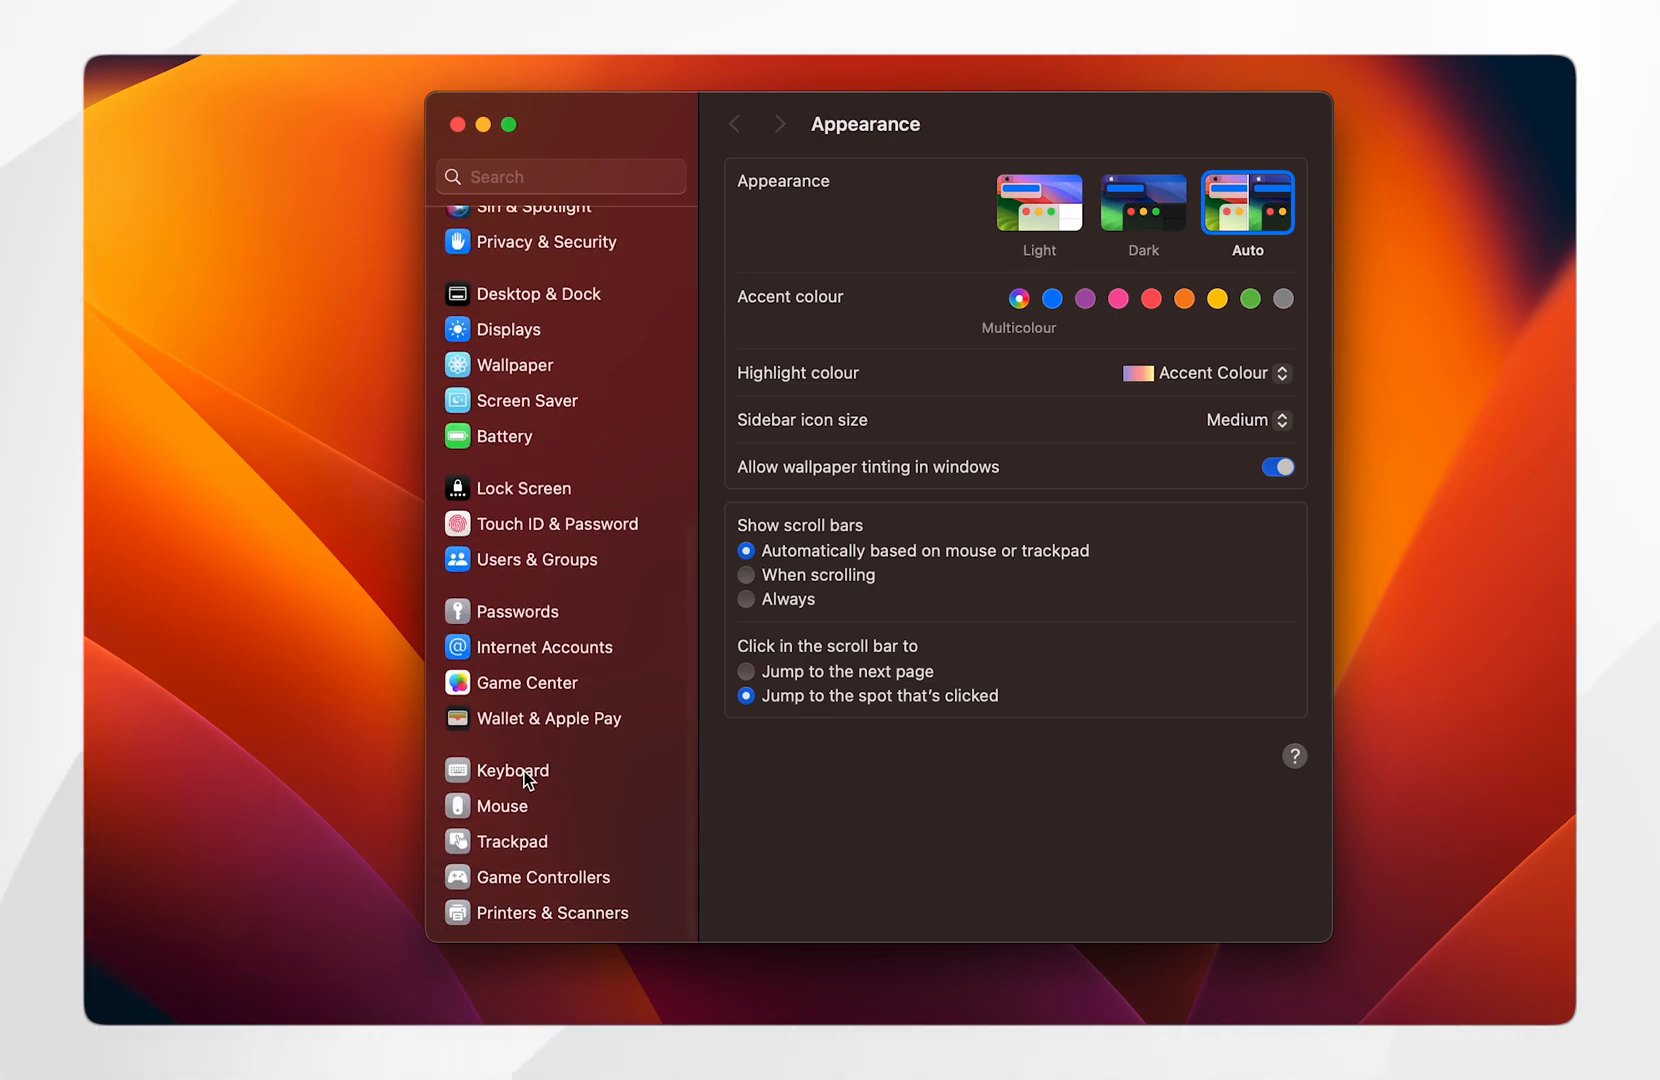
- Show the Keyboard pane with the key repeat rate and delay settings visible
click(514, 770)
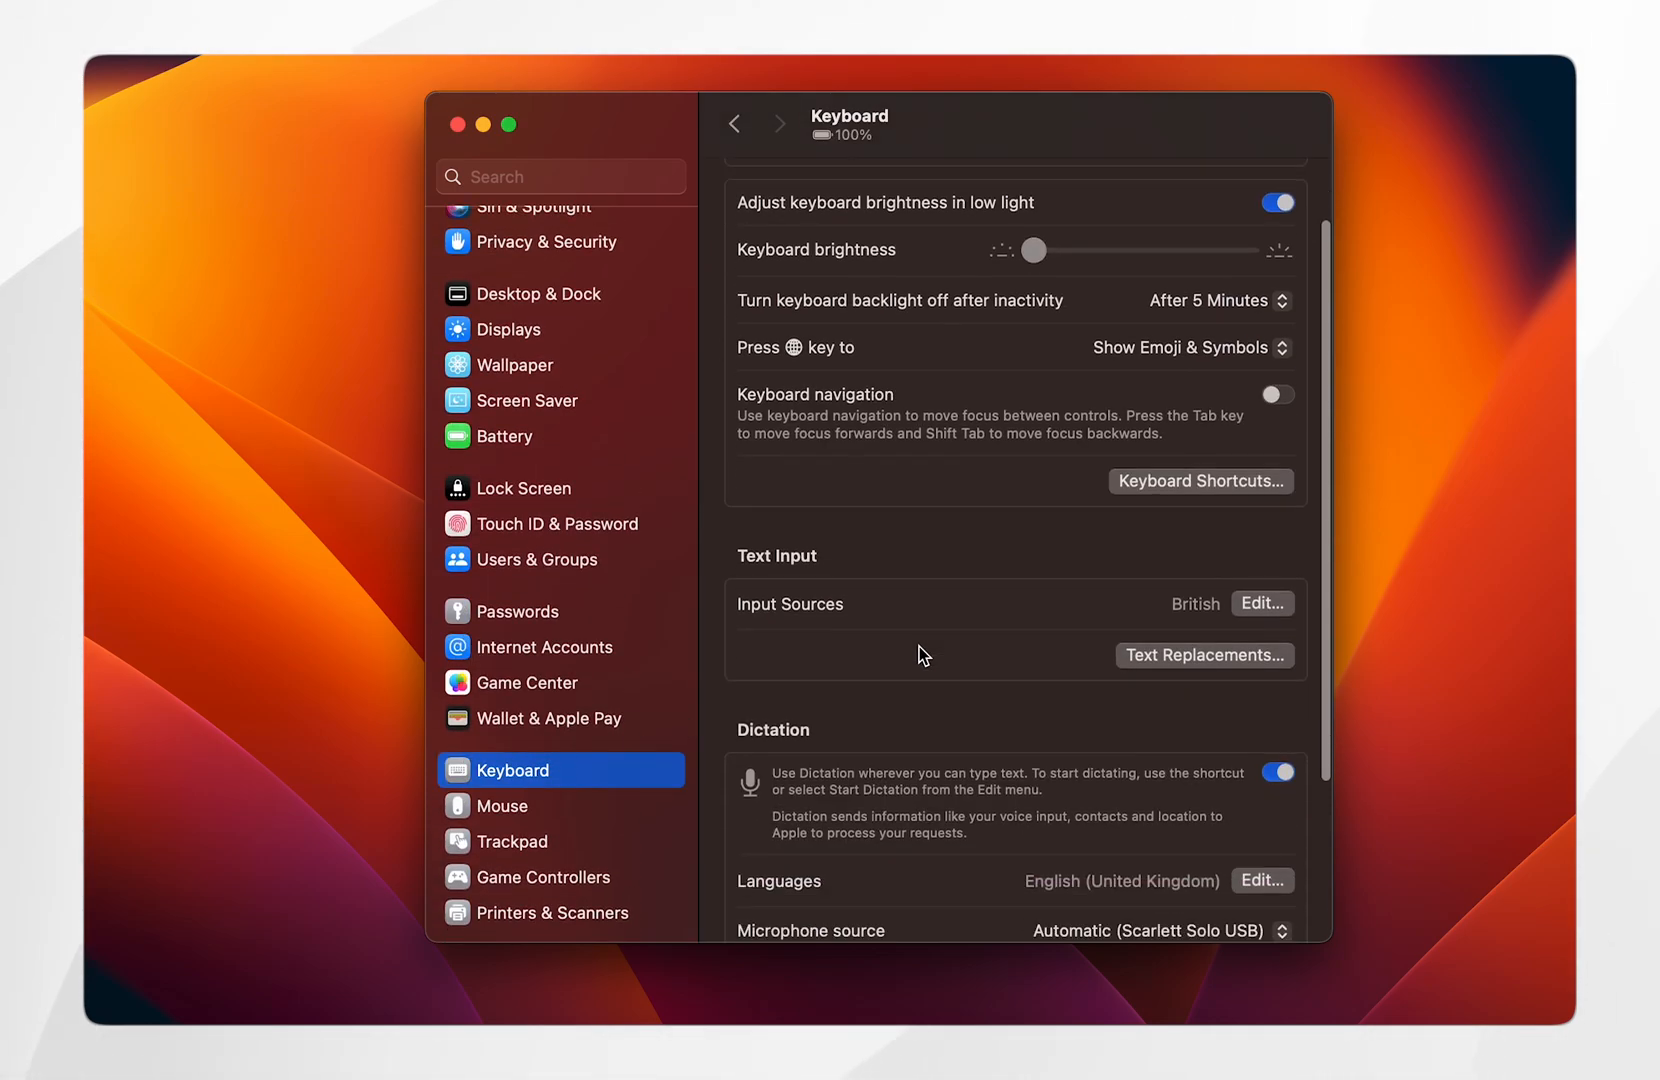
scroll(up, 3)
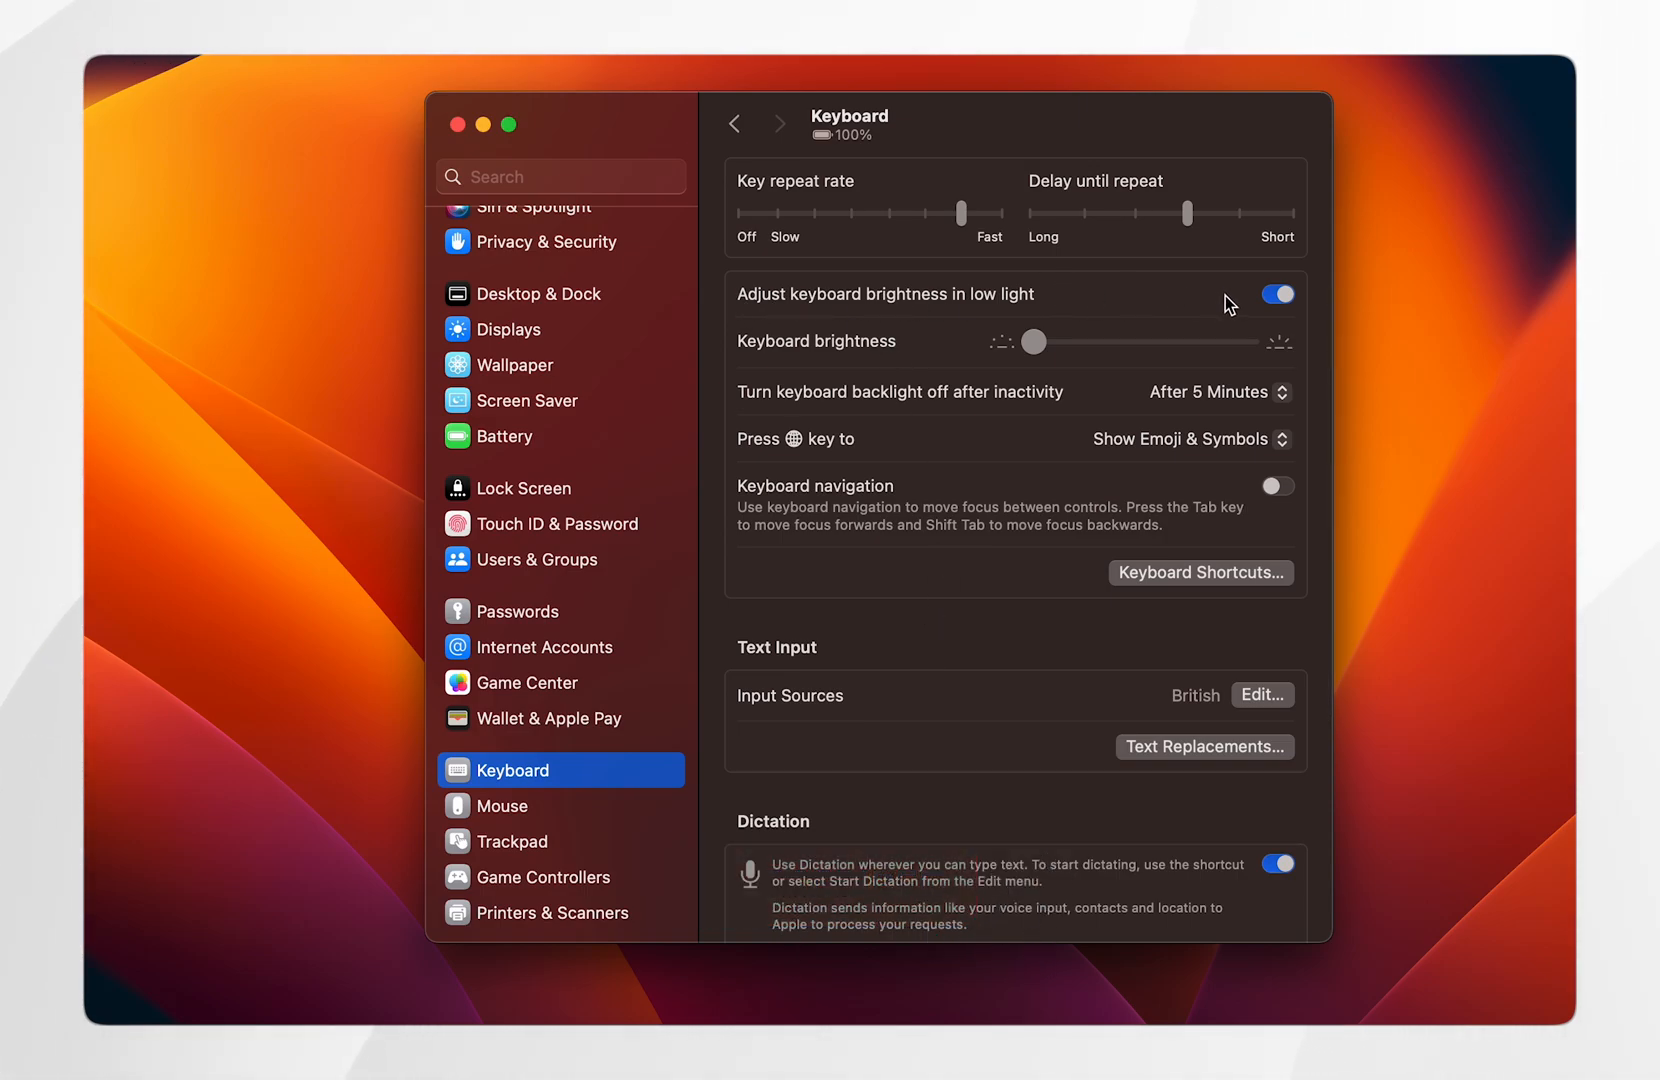
mouse_move(1048, 304)
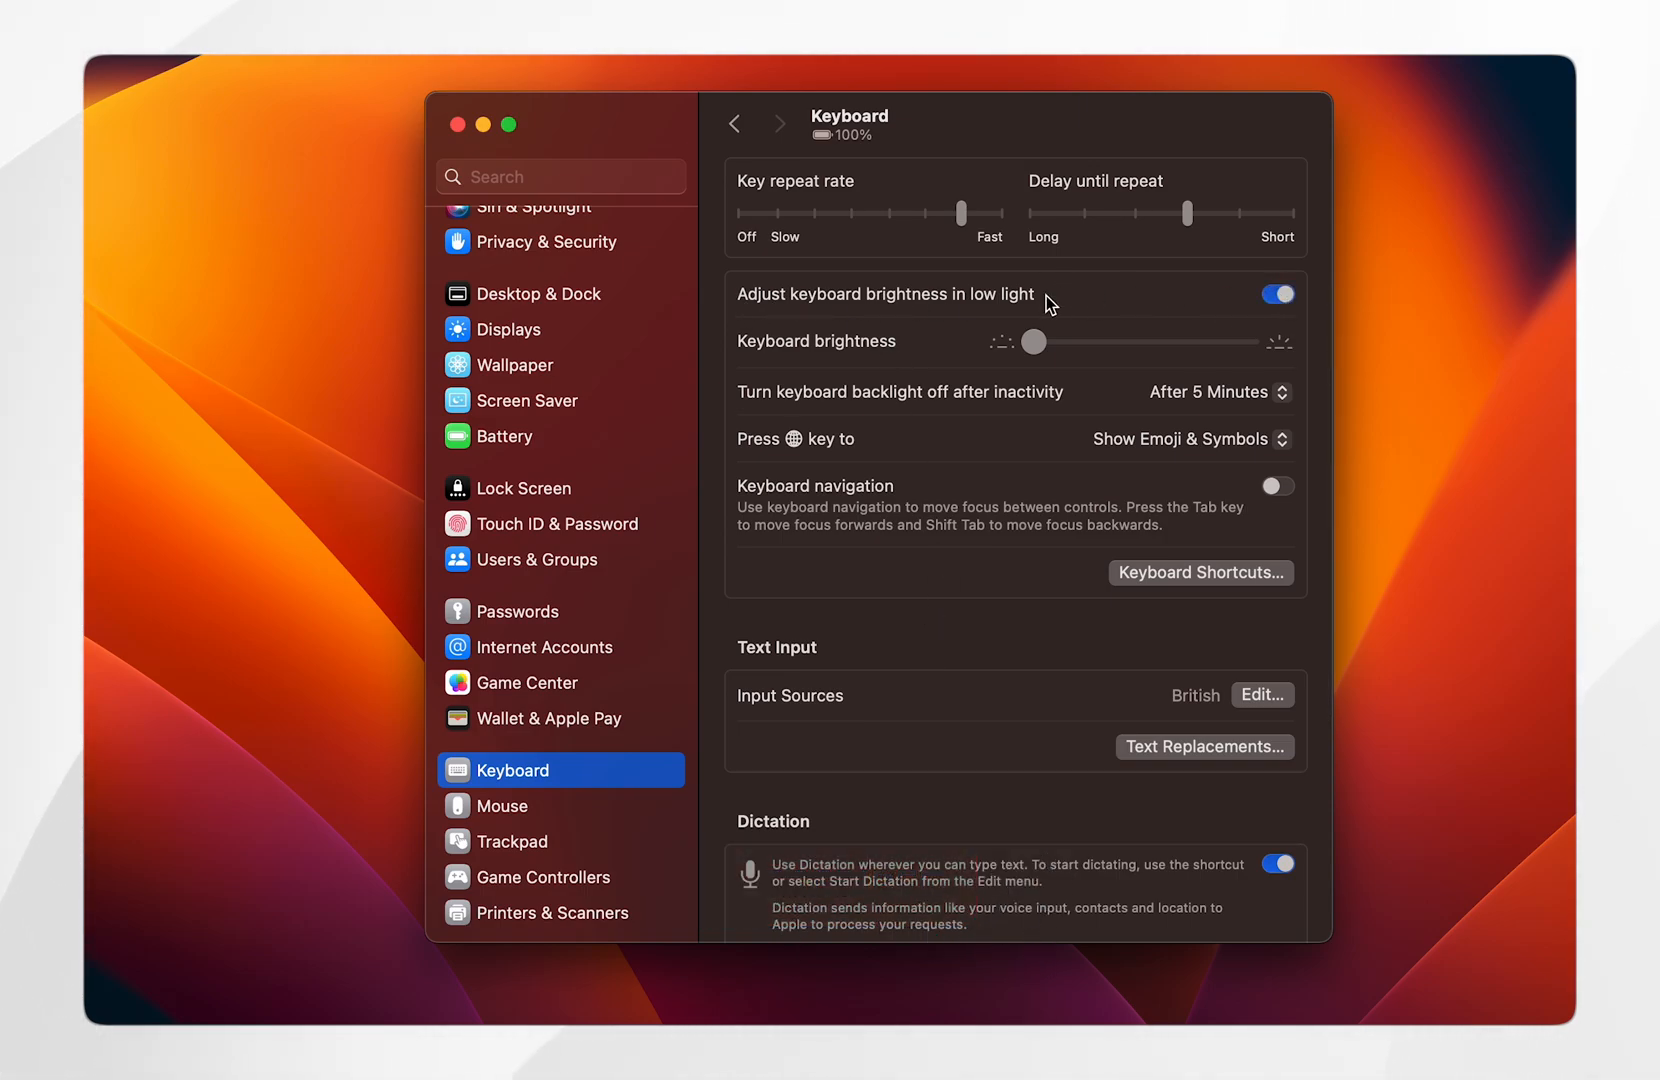
mouse_move(890, 334)
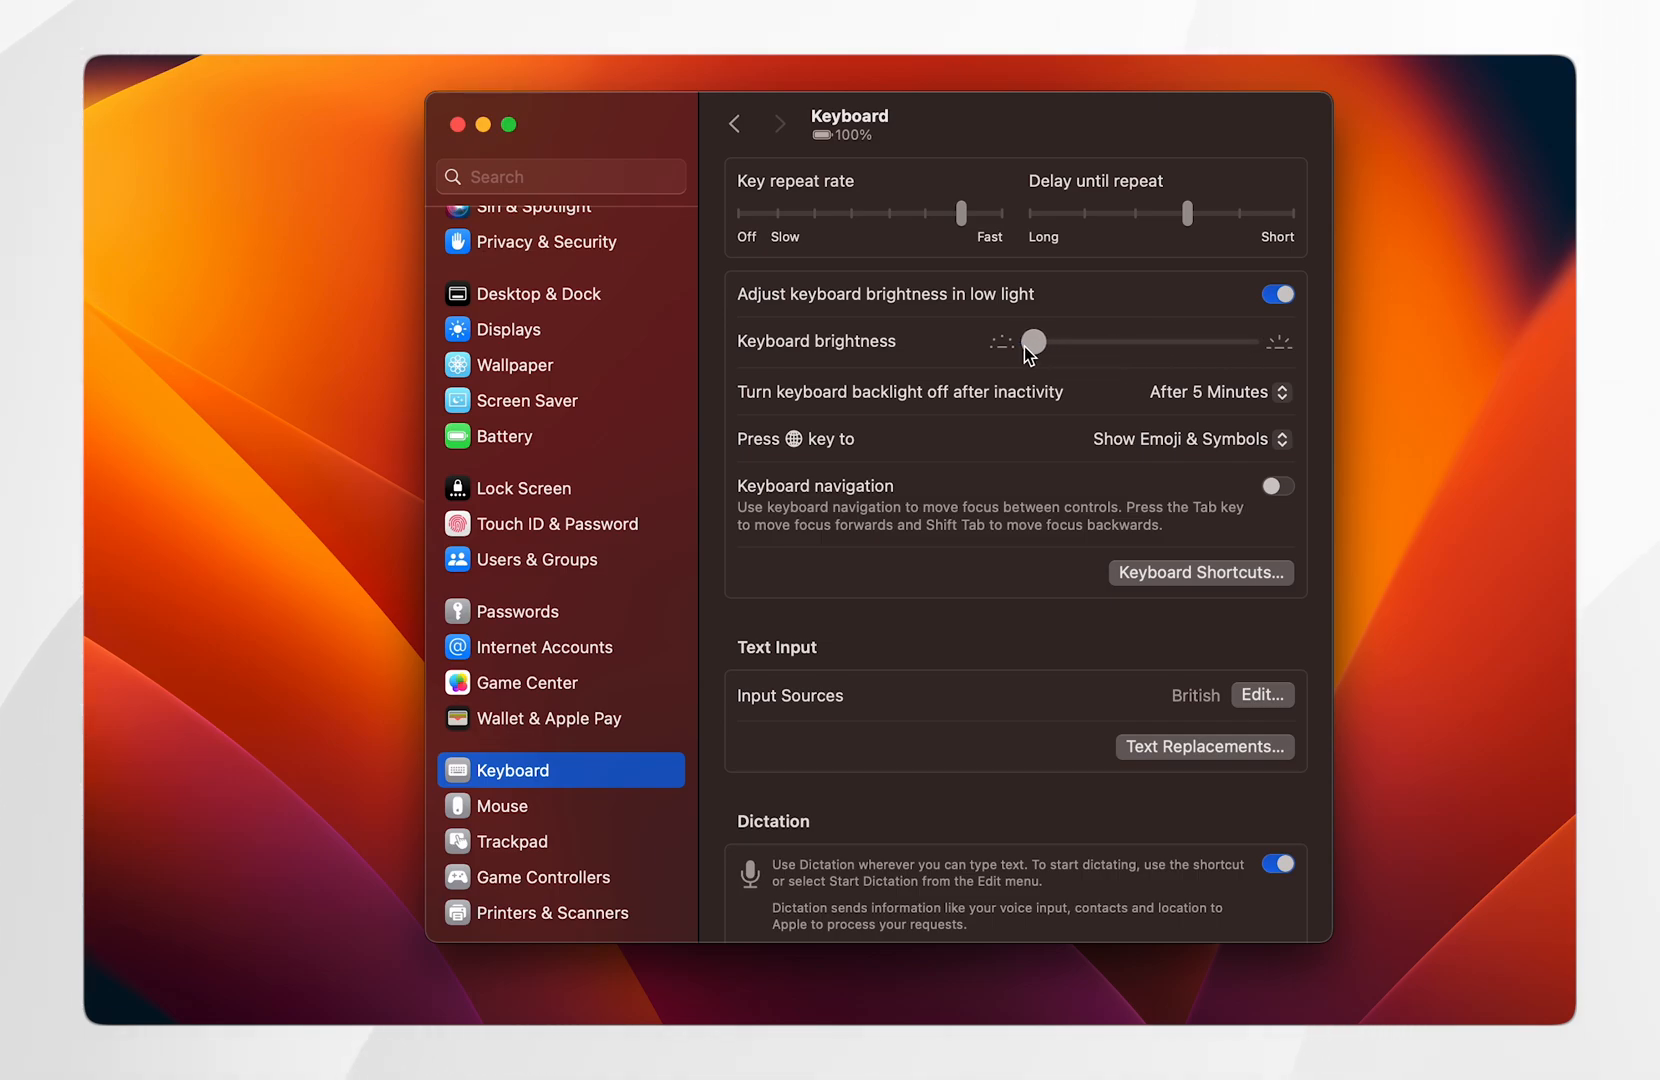
mouse_move(942, 348)
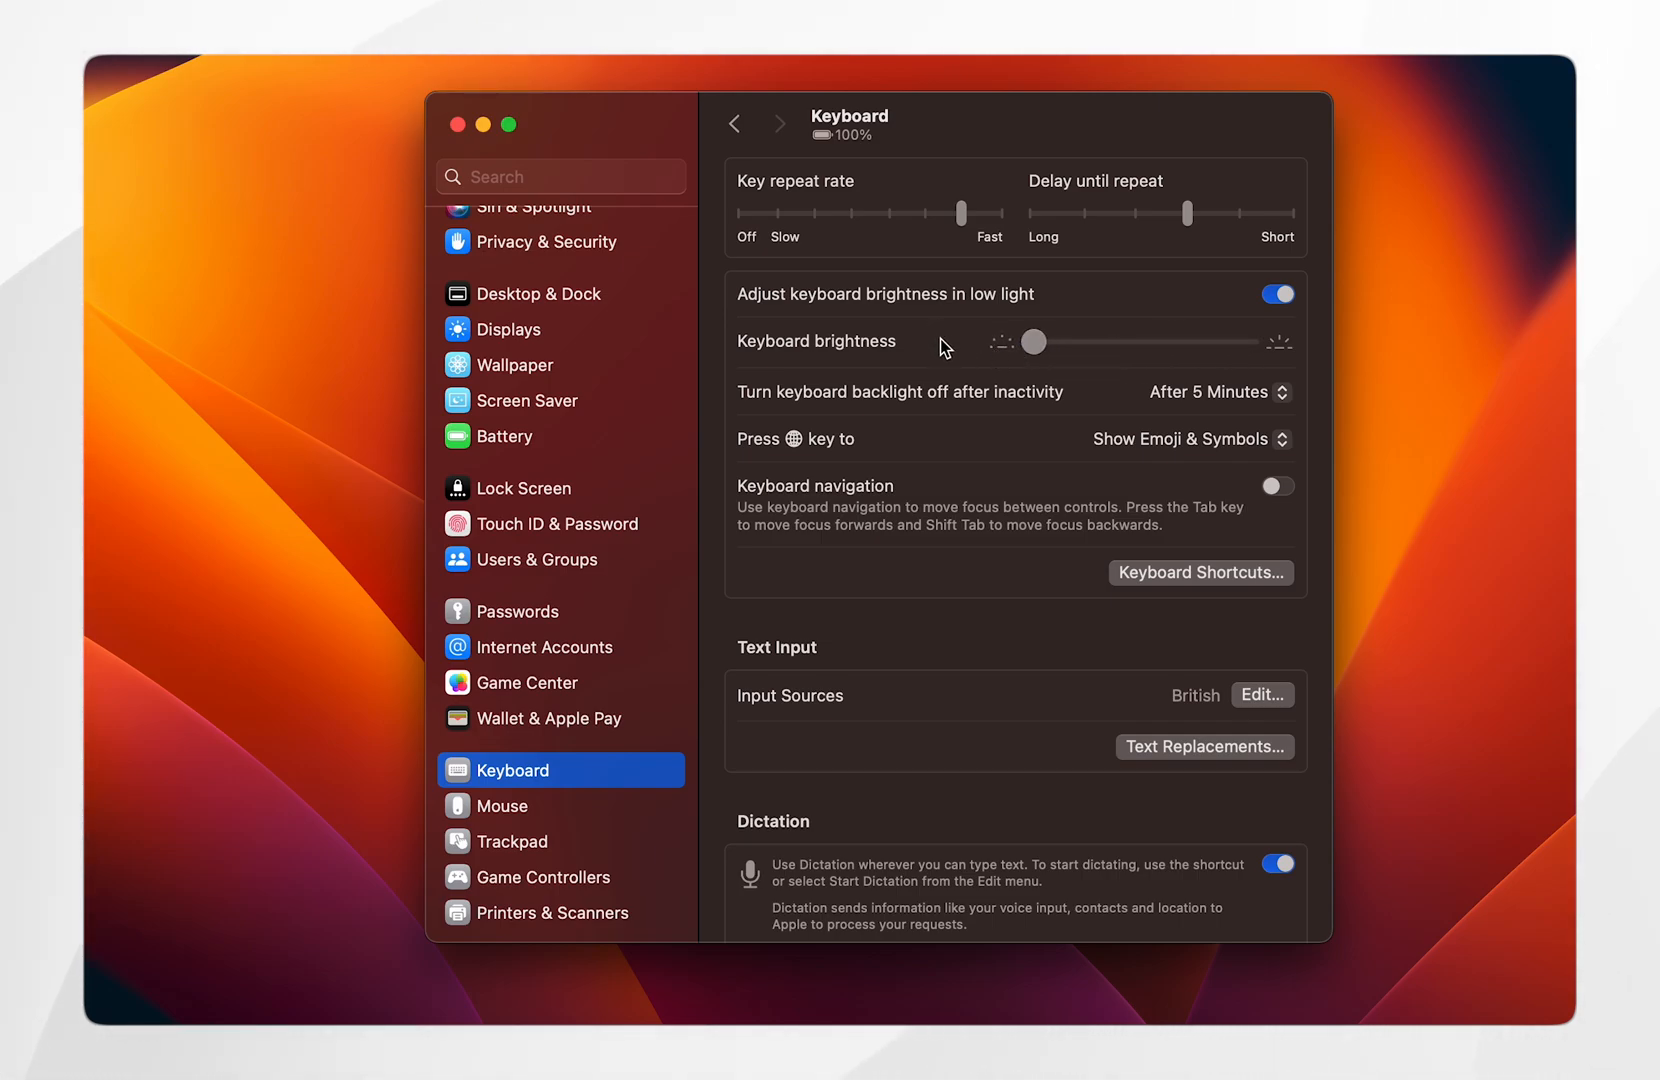
mouse_move(906, 402)
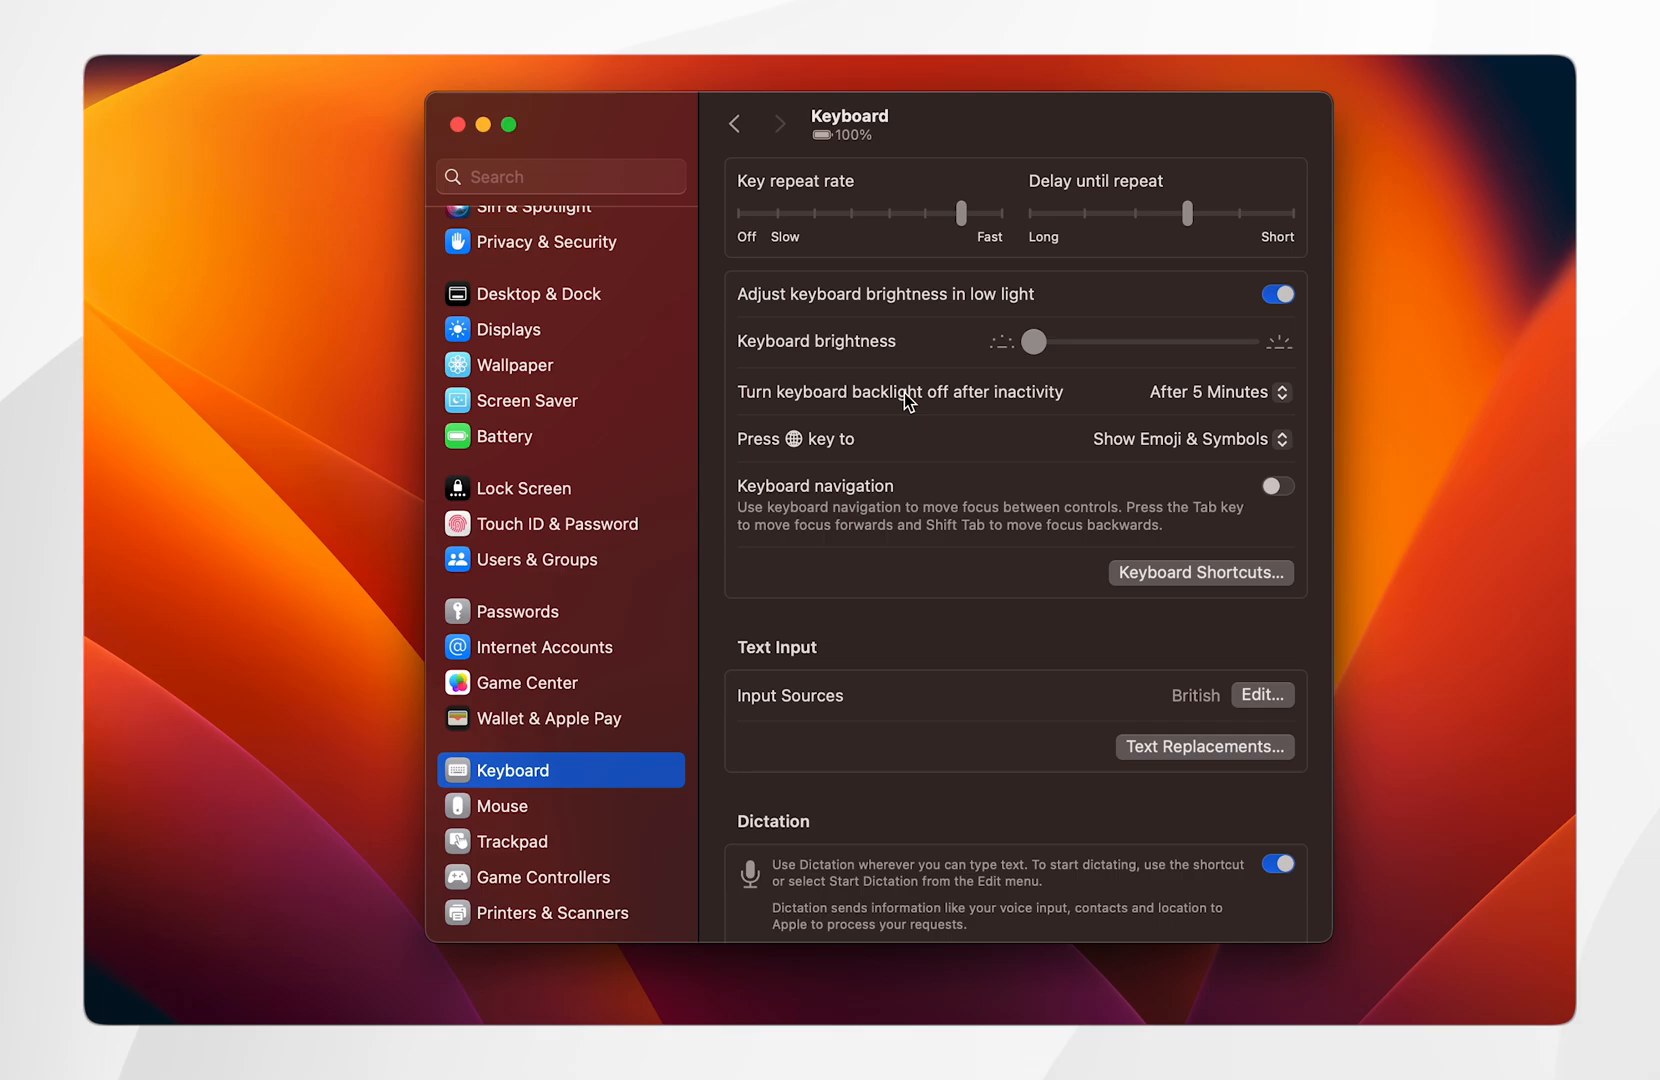
mouse_move(1210, 406)
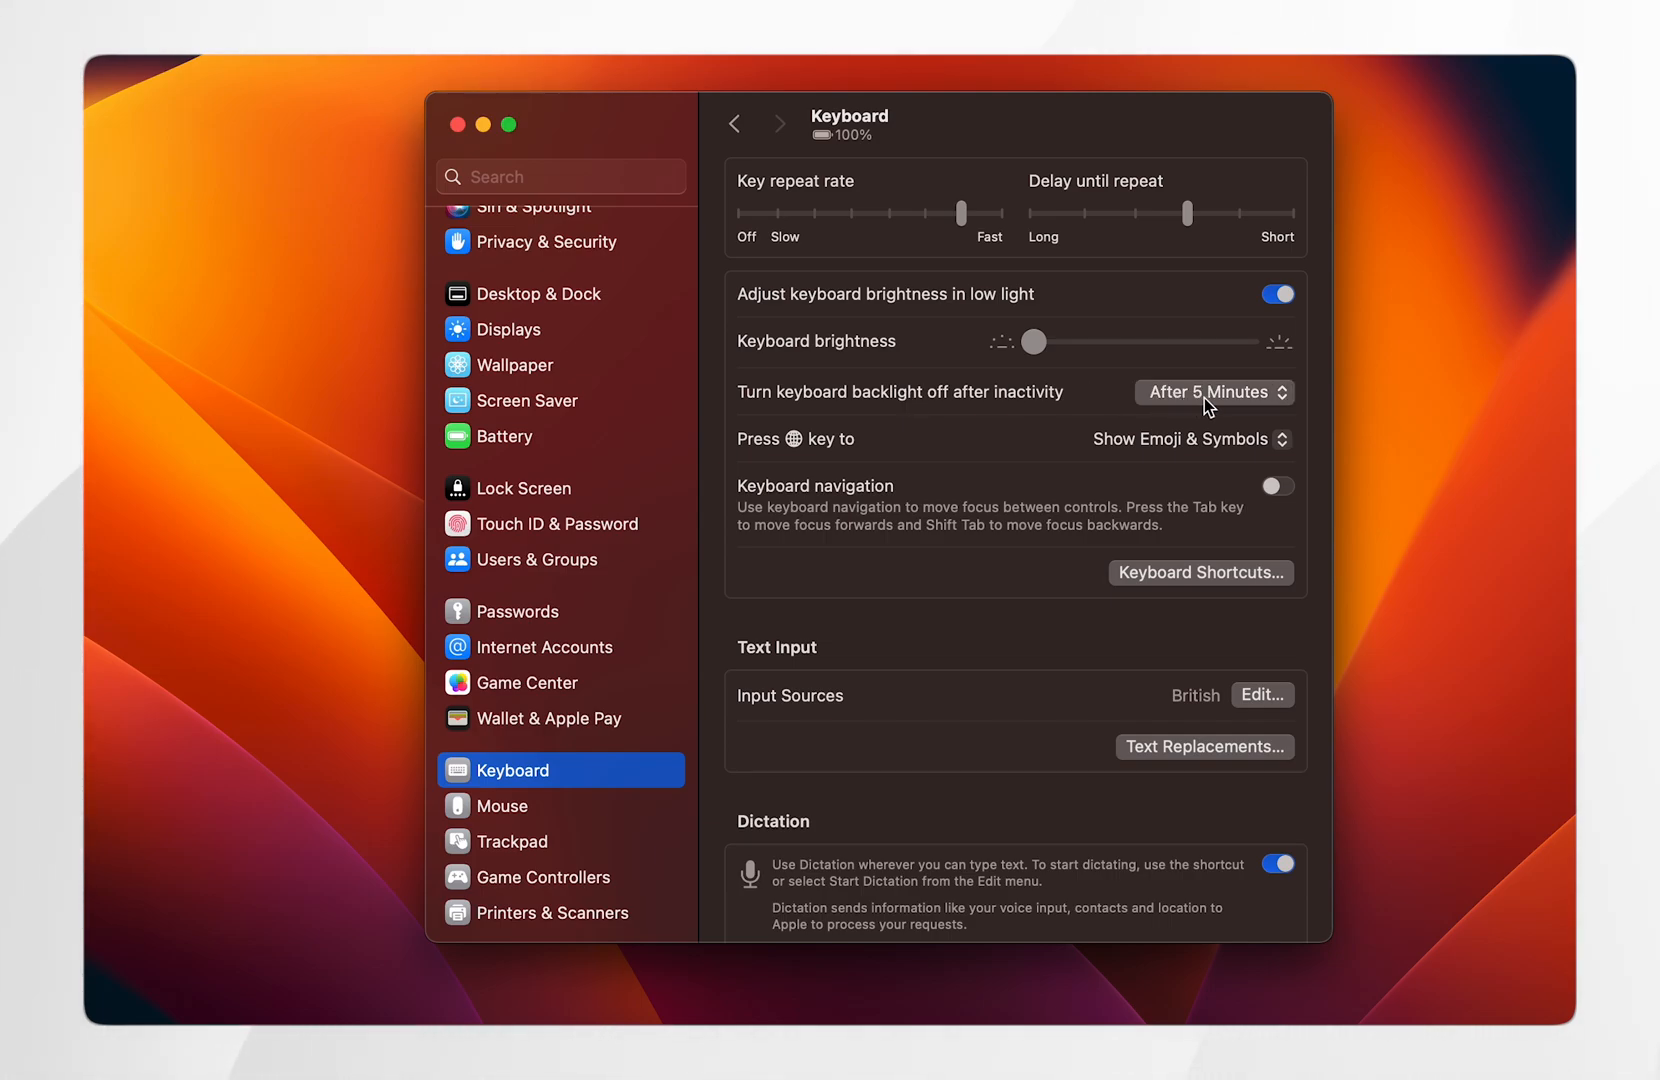
- Review the backlight turn-off timing choices, try the menu bar Keyboard Brightness slider, and return to System Settings
click(1214, 392)
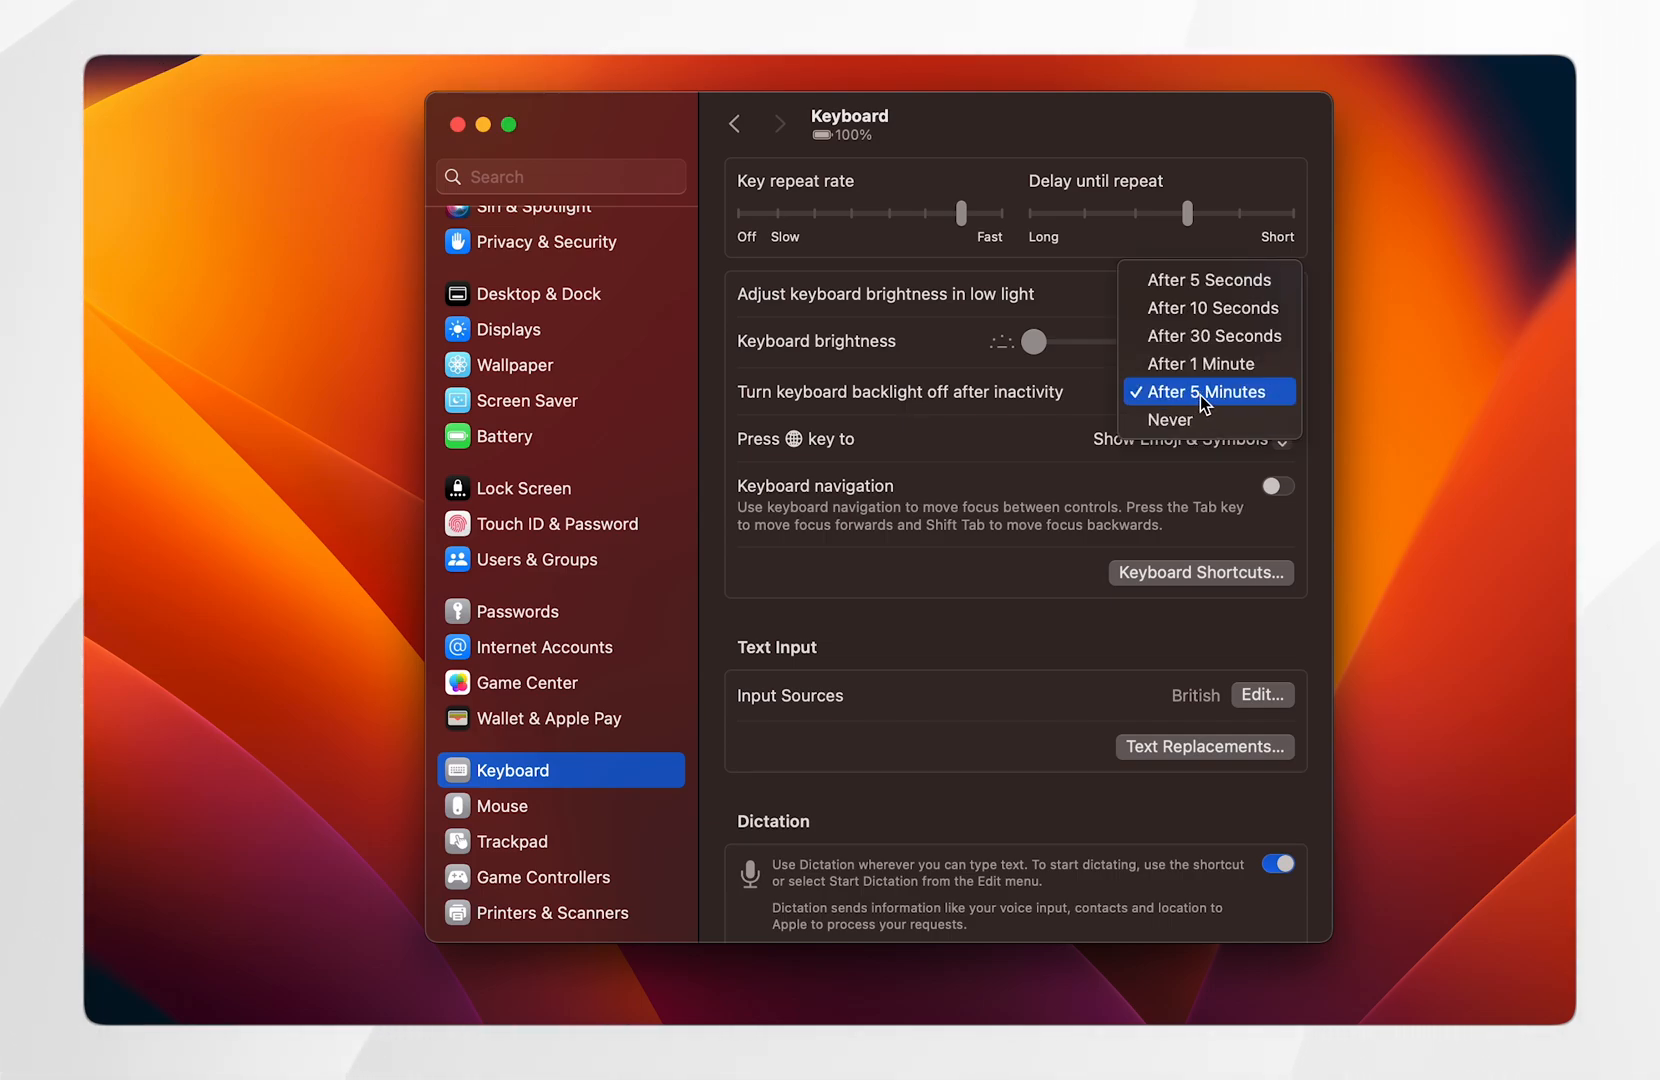
mouse_move(1206, 420)
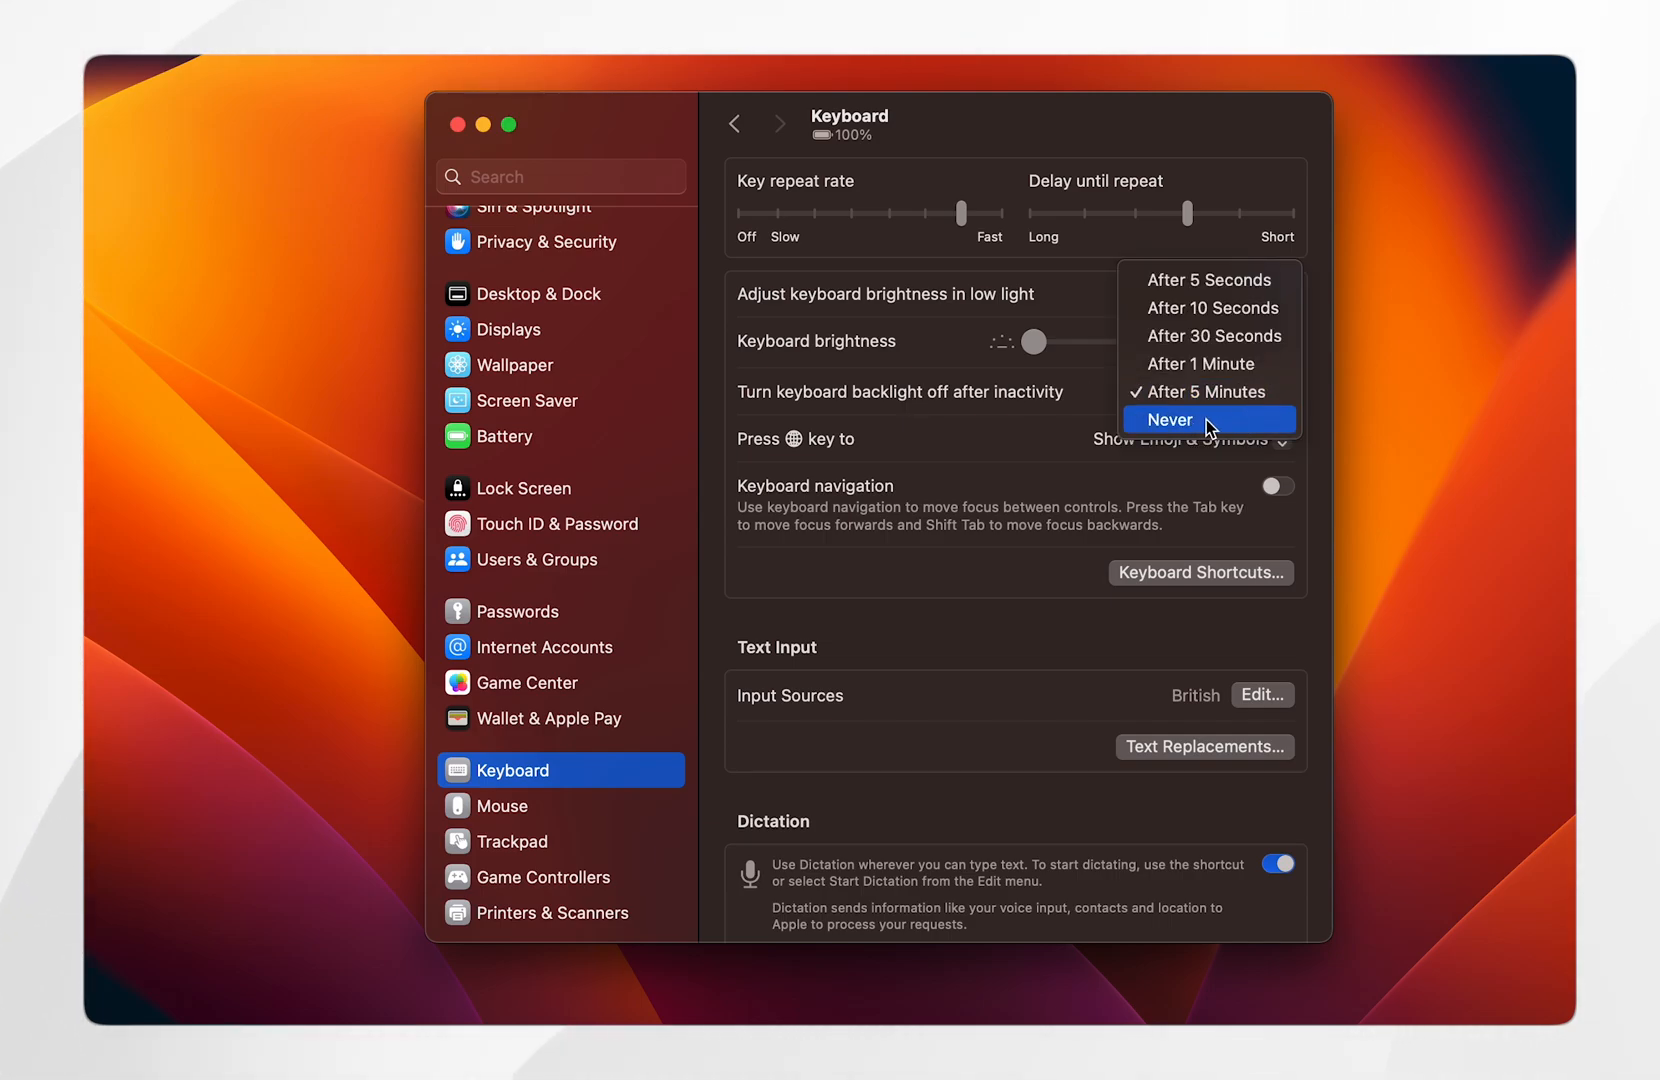
mouse_move(1202, 392)
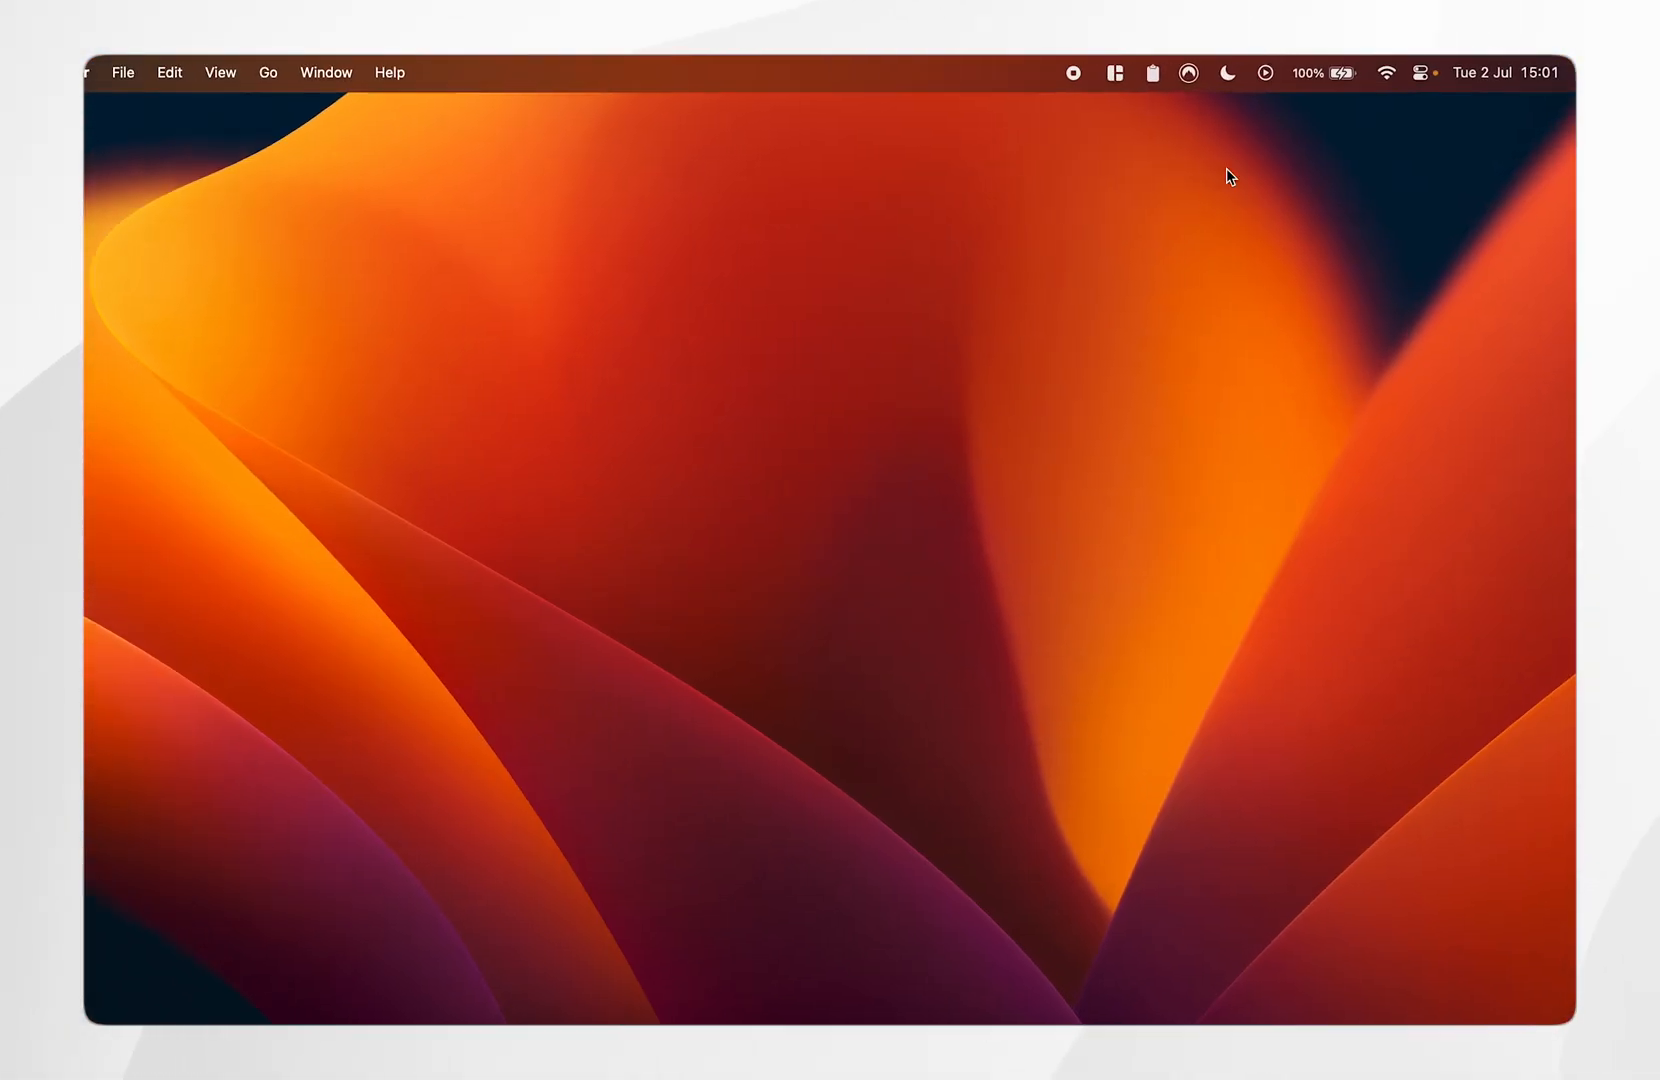
click(1394, 74)
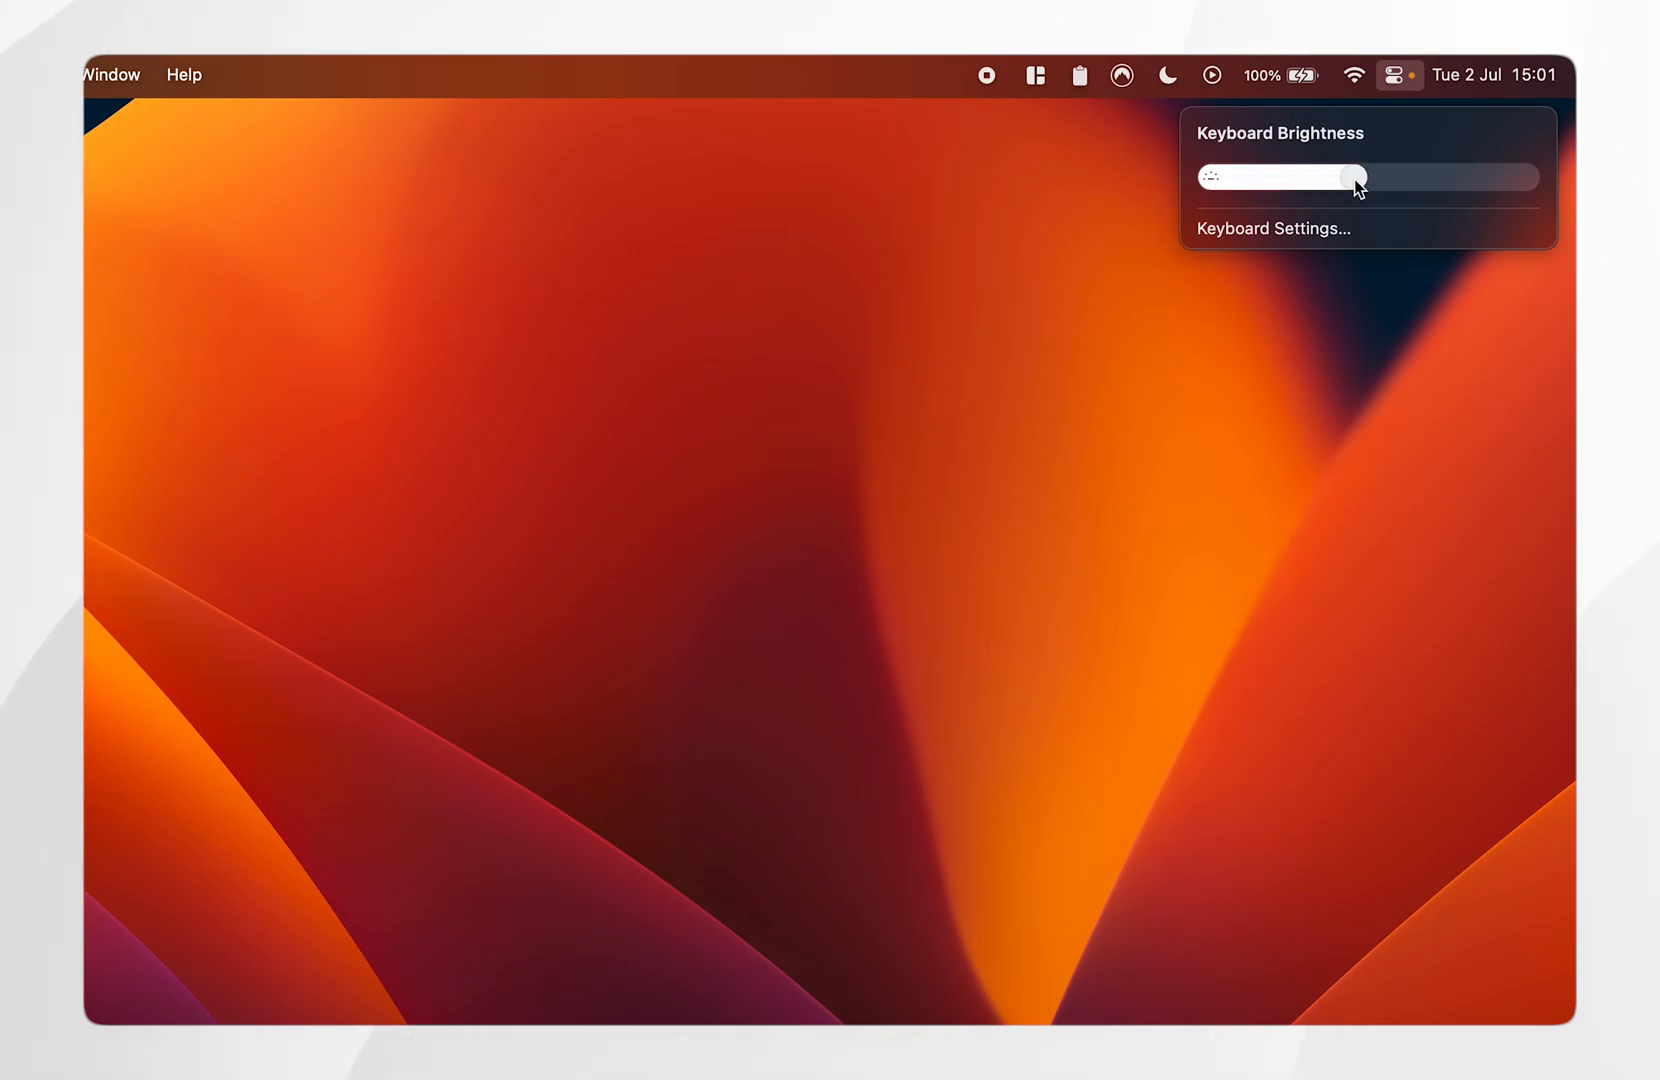
click(810, 398)
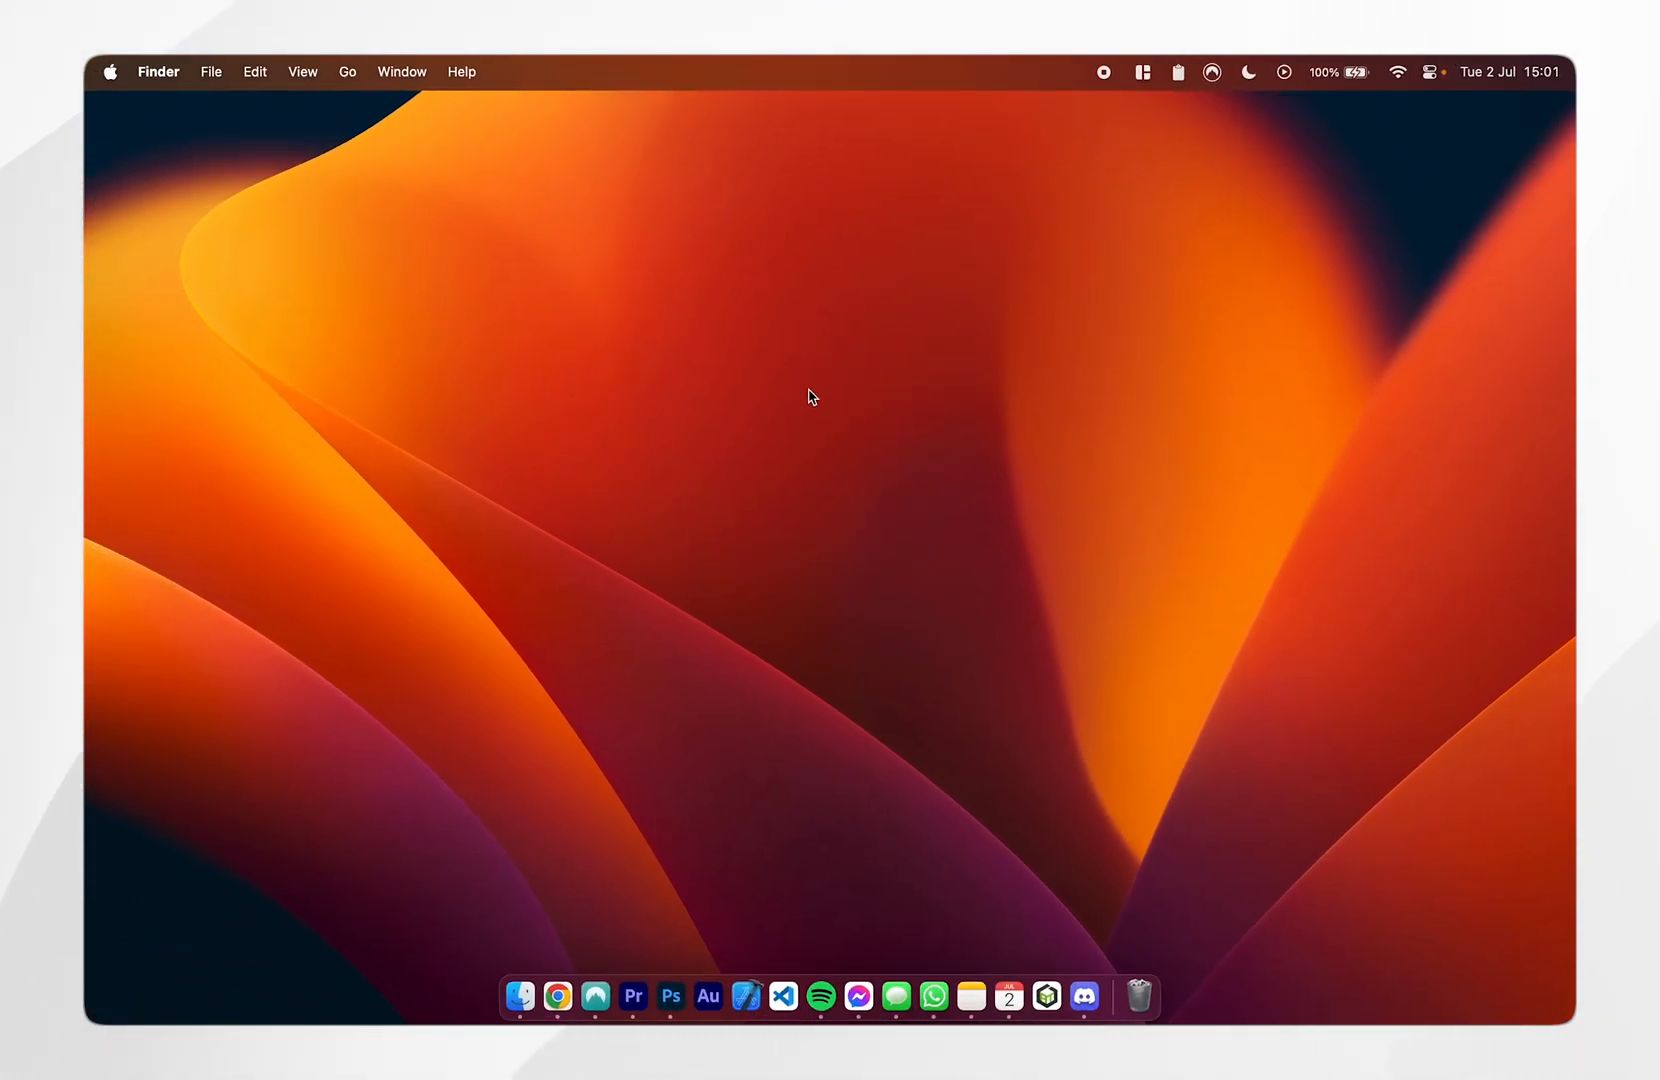
click(110, 72)
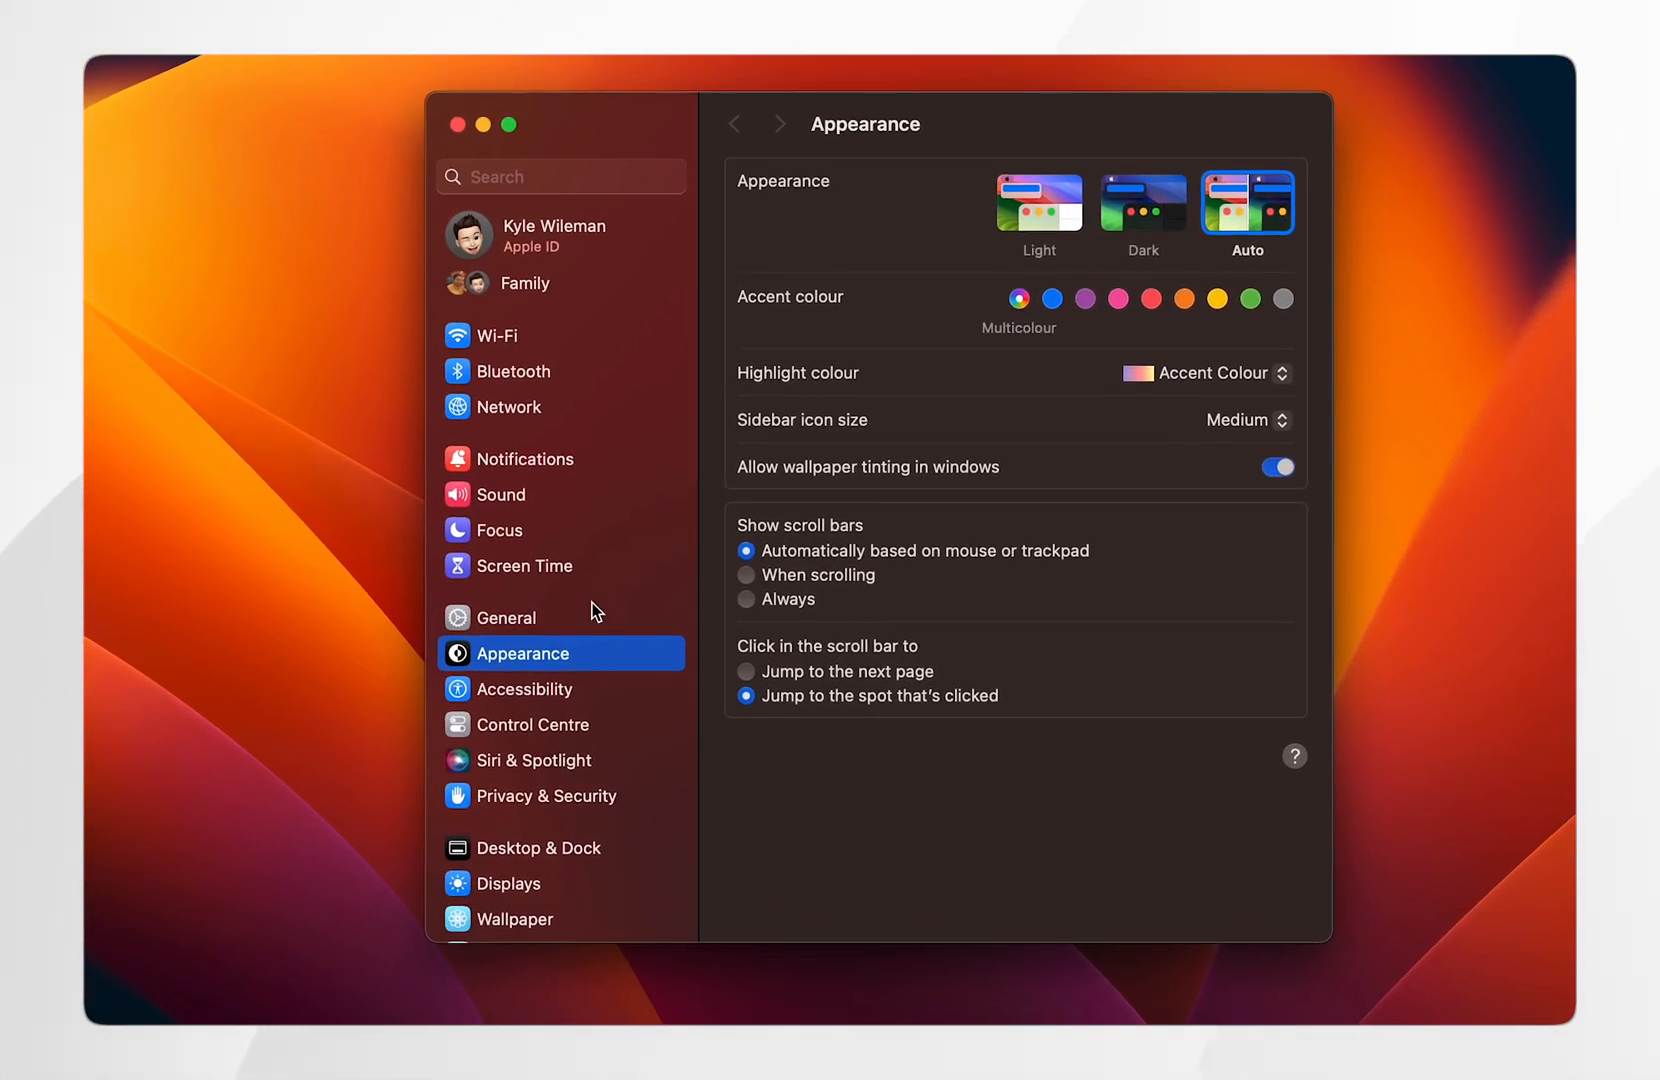
- In Control Centre settings, enable Show in Menu Bar for Keyboard Brightness and close the window
click(532, 724)
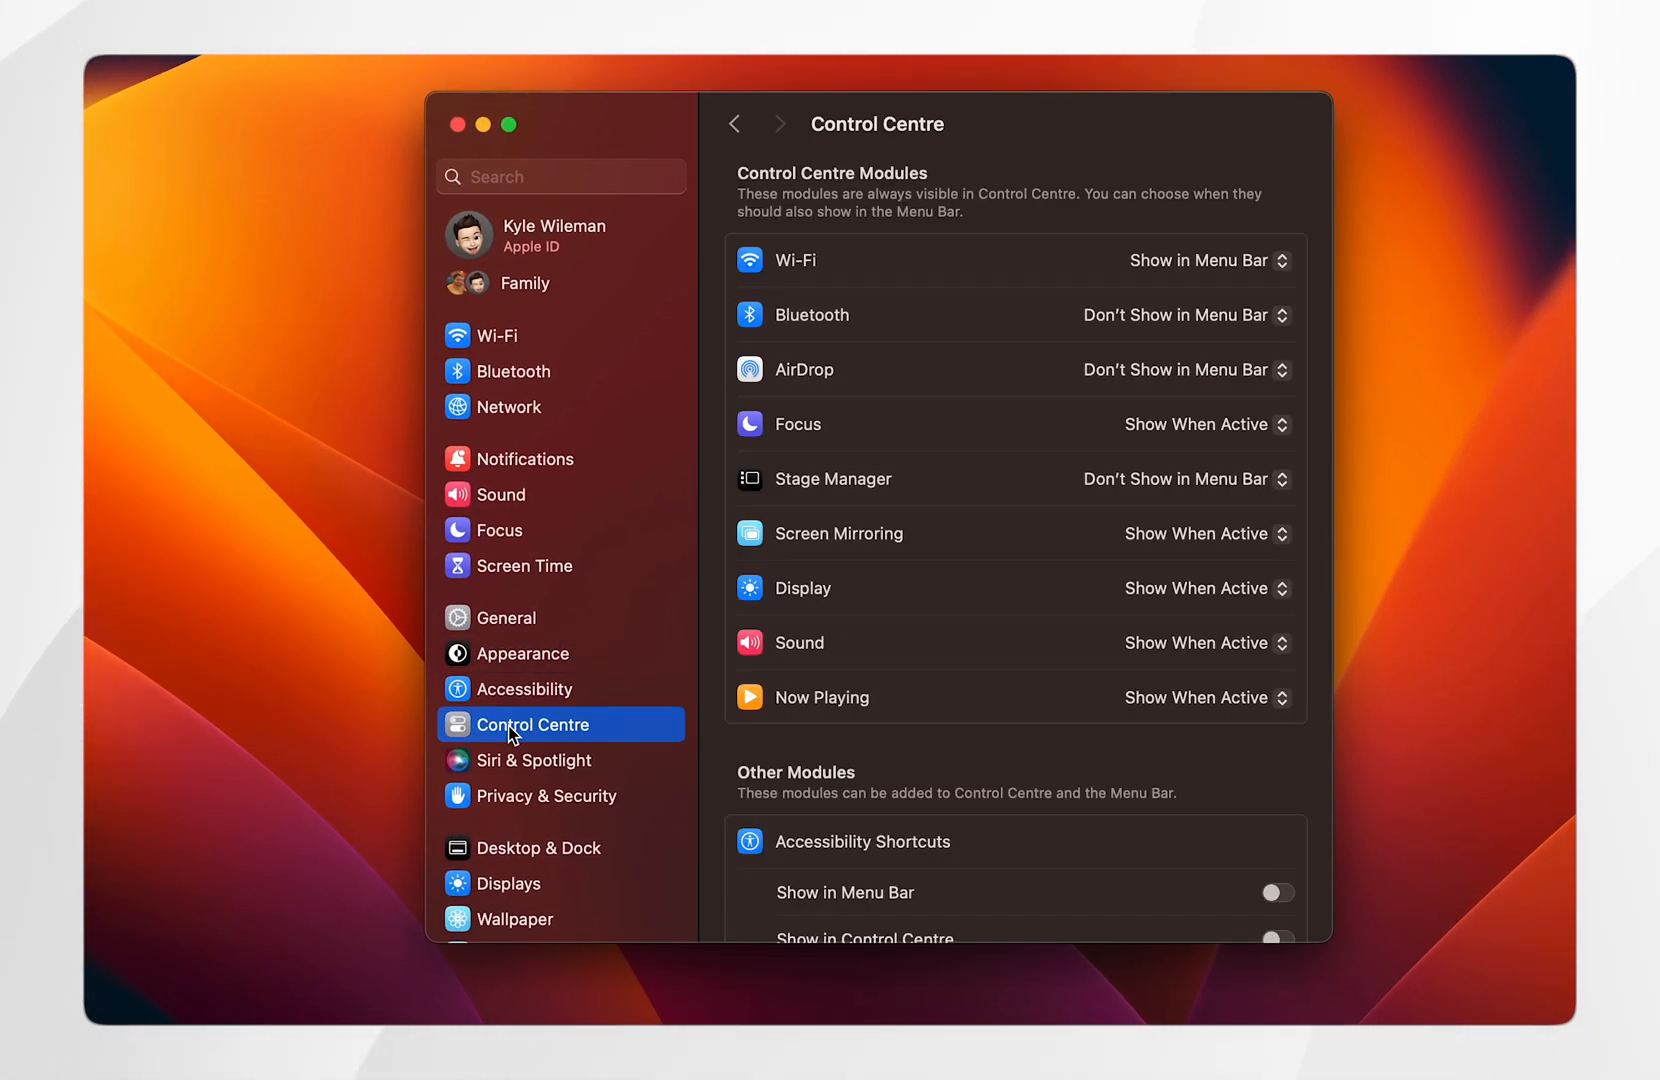
mouse_move(956, 516)
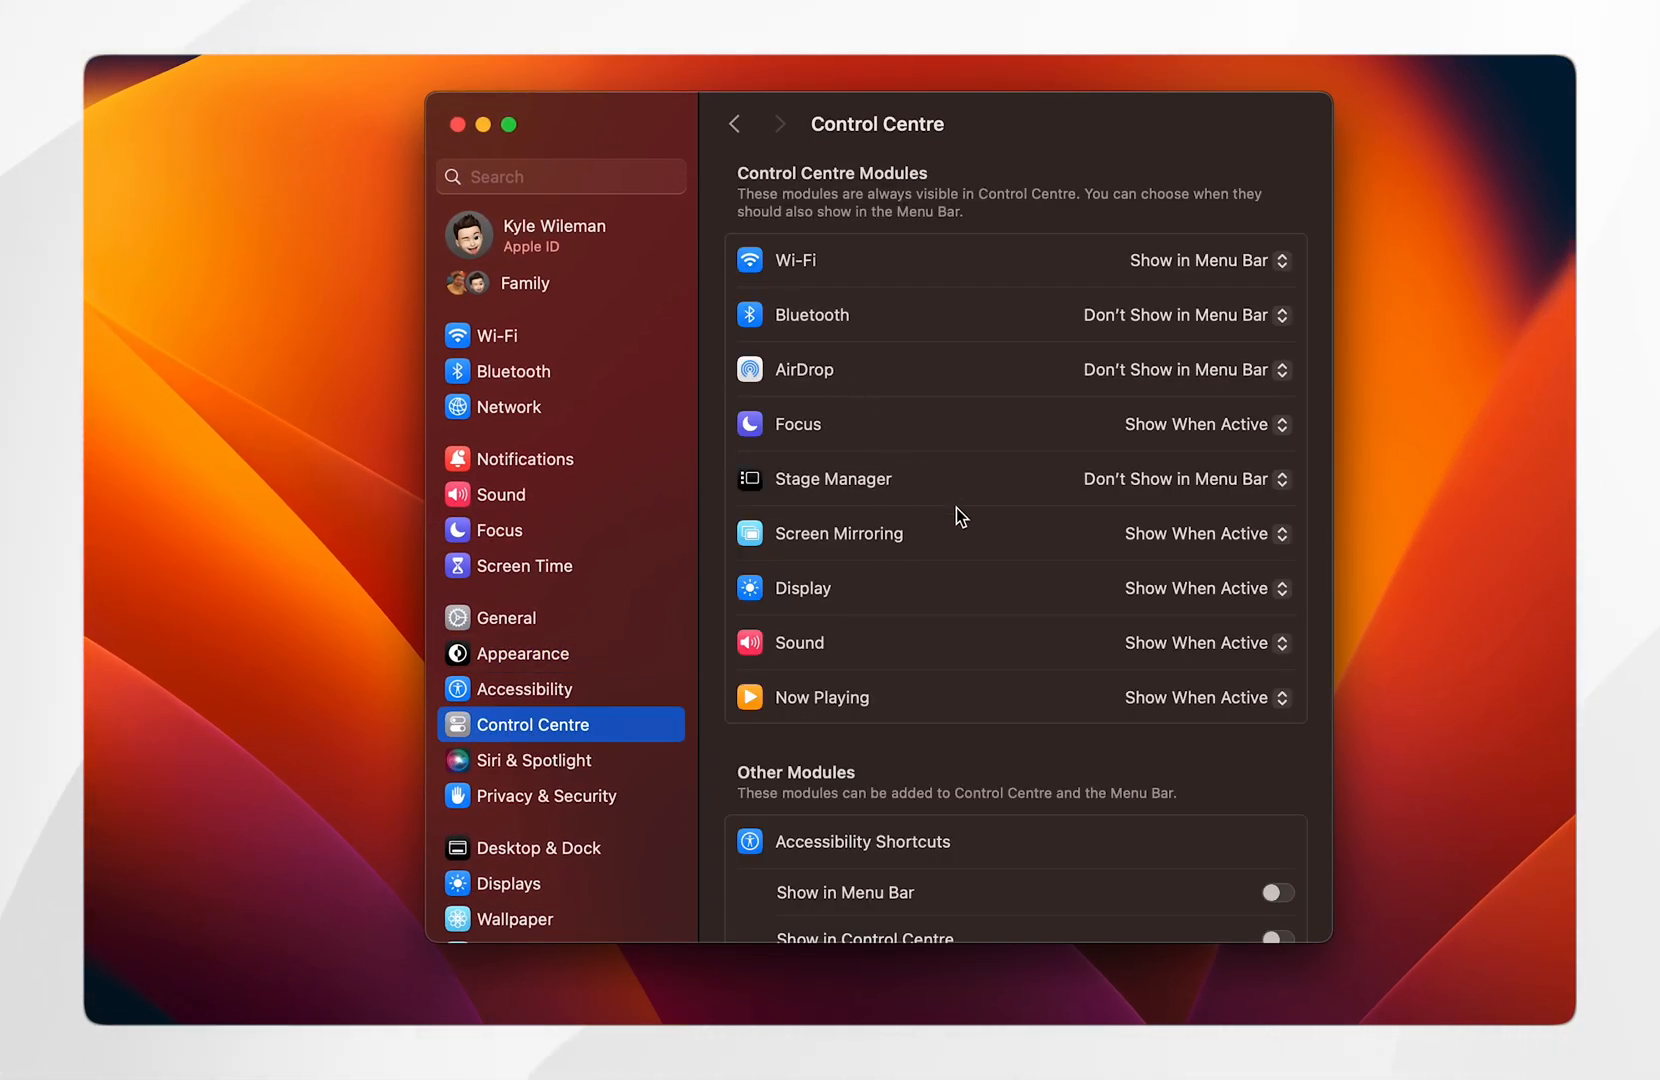
scroll(down, 3)
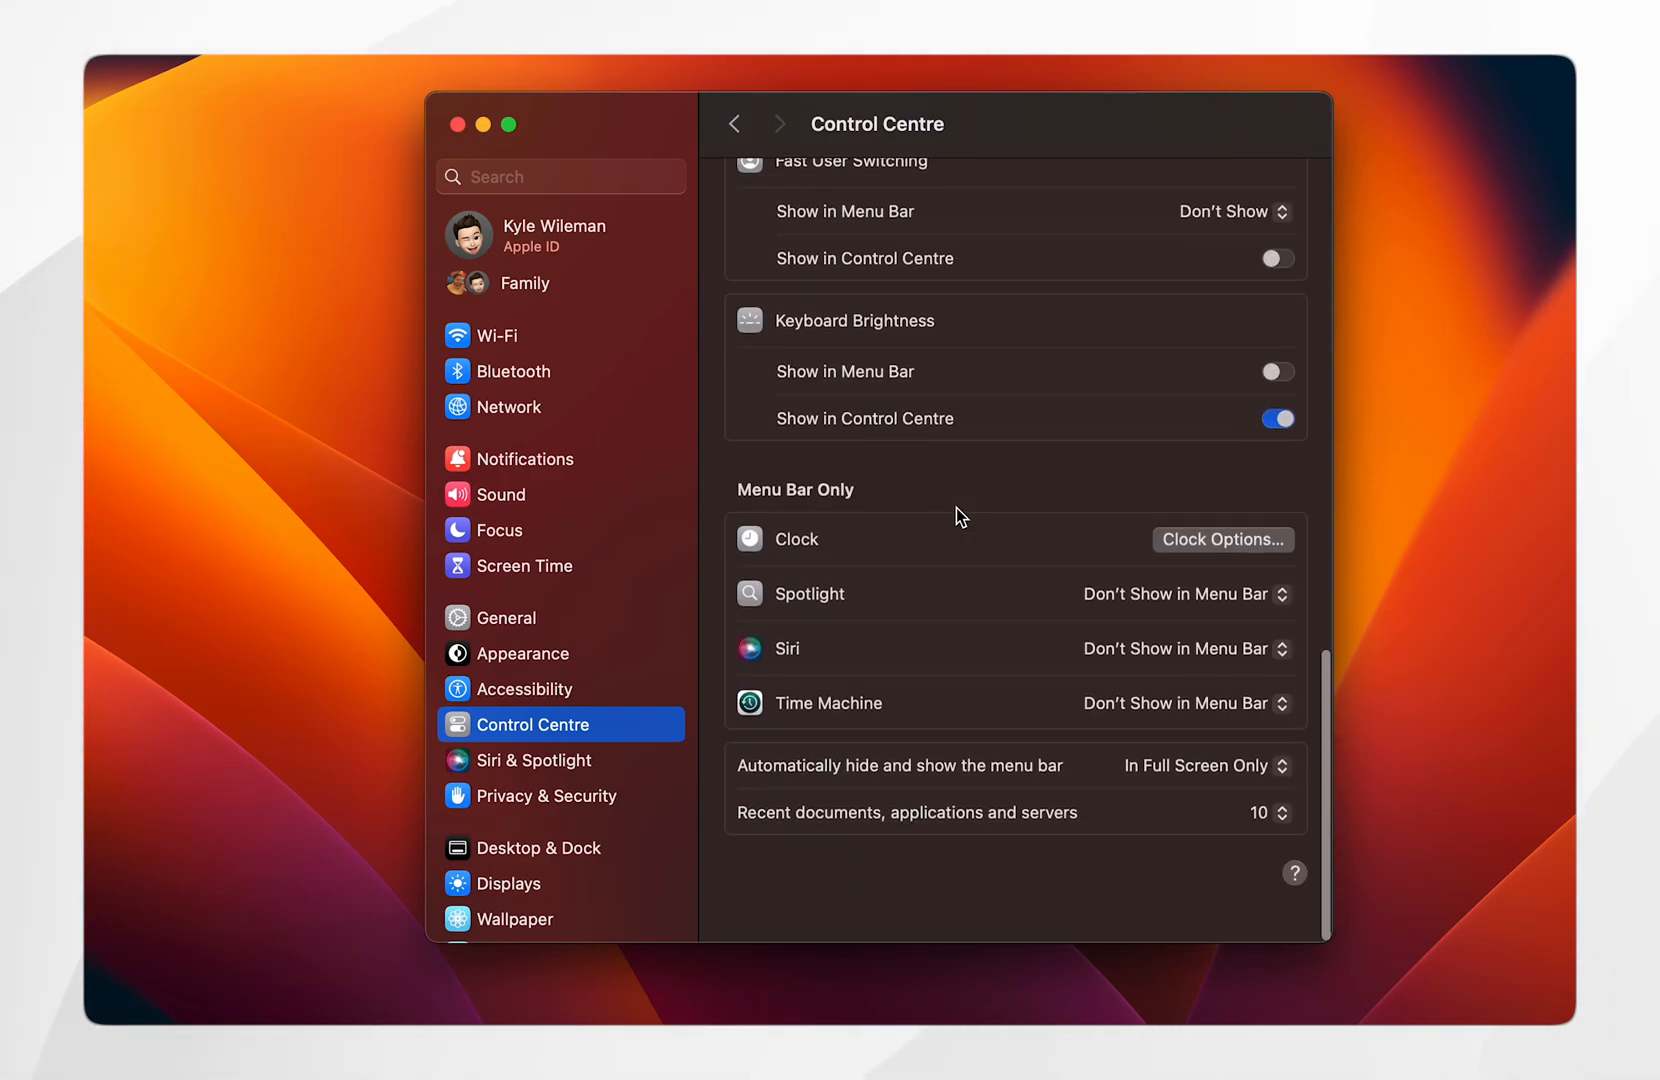
scroll(up, 3)
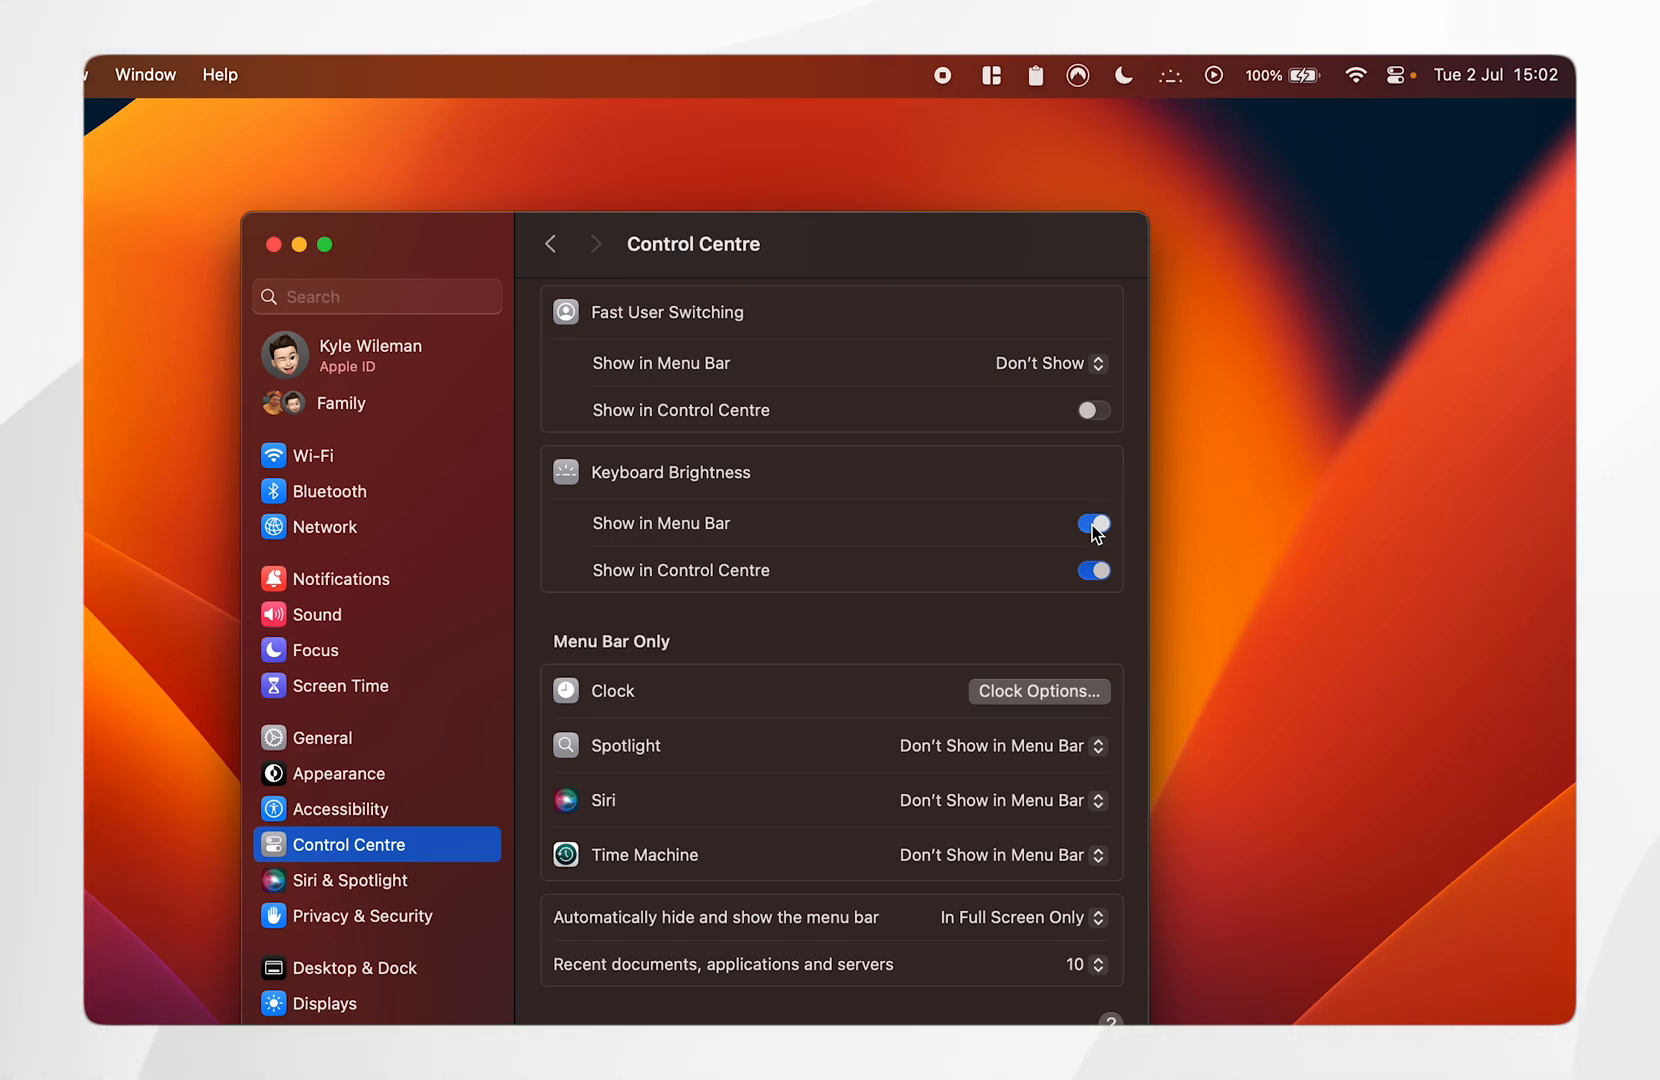
click(274, 244)
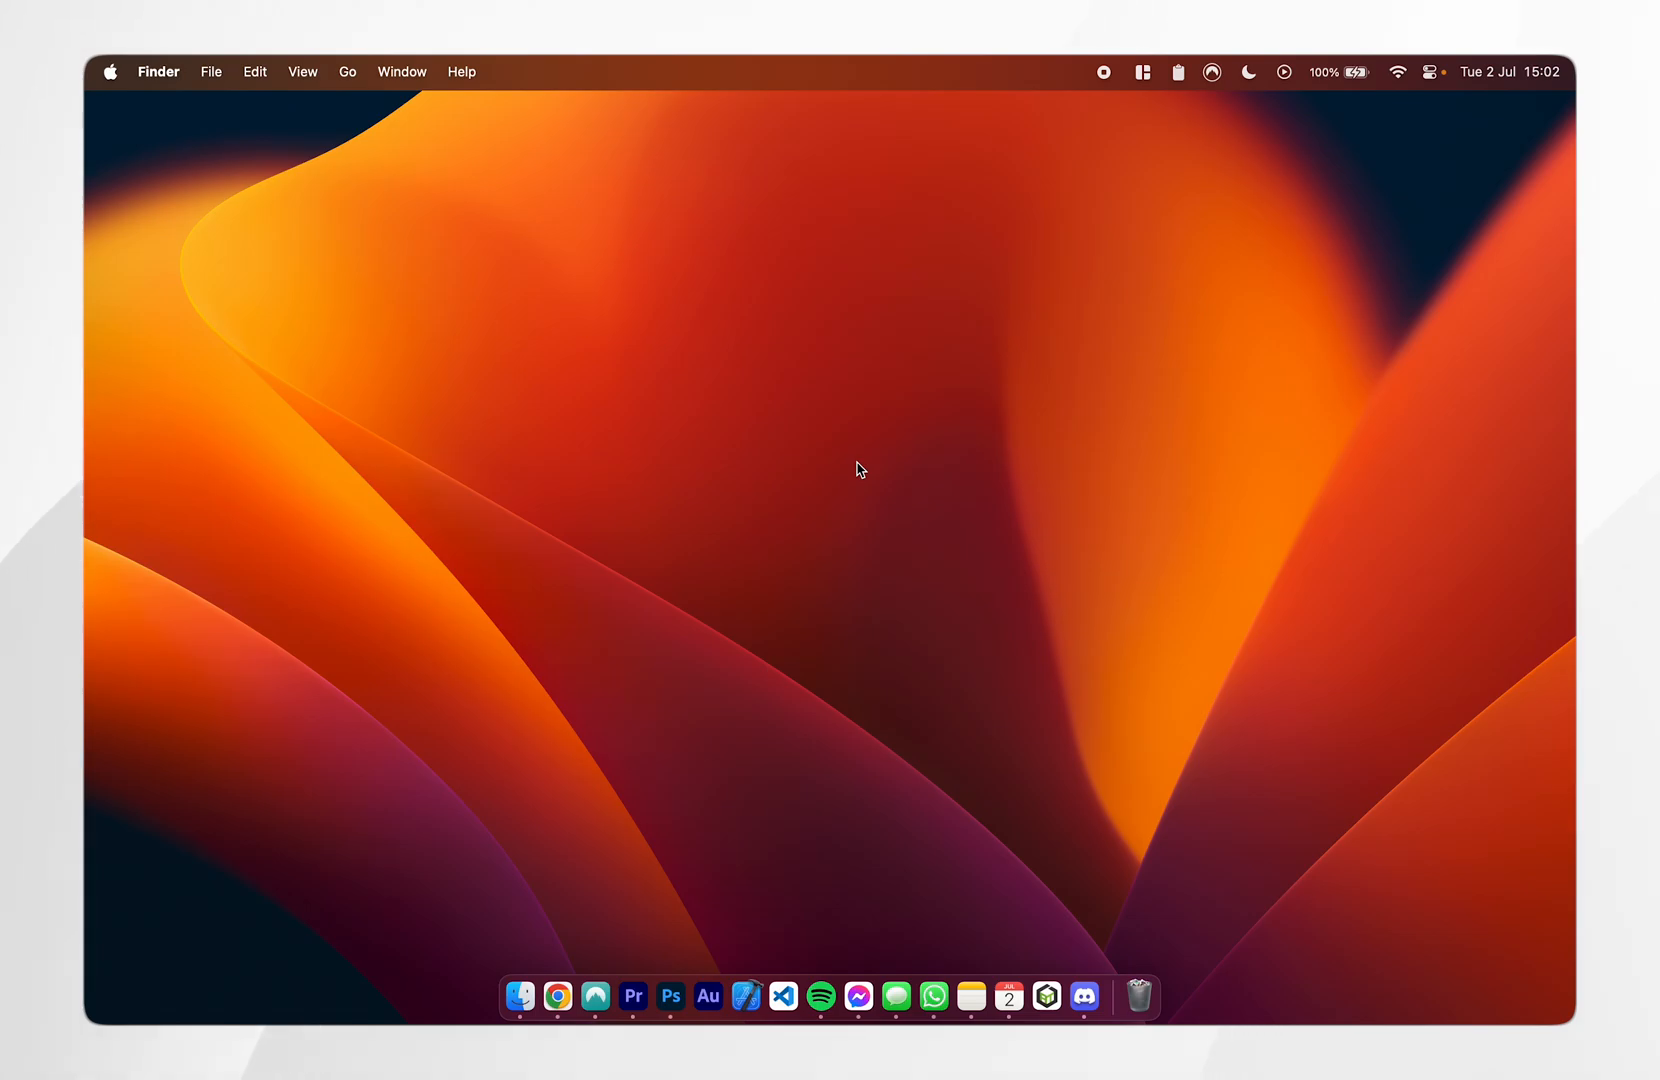